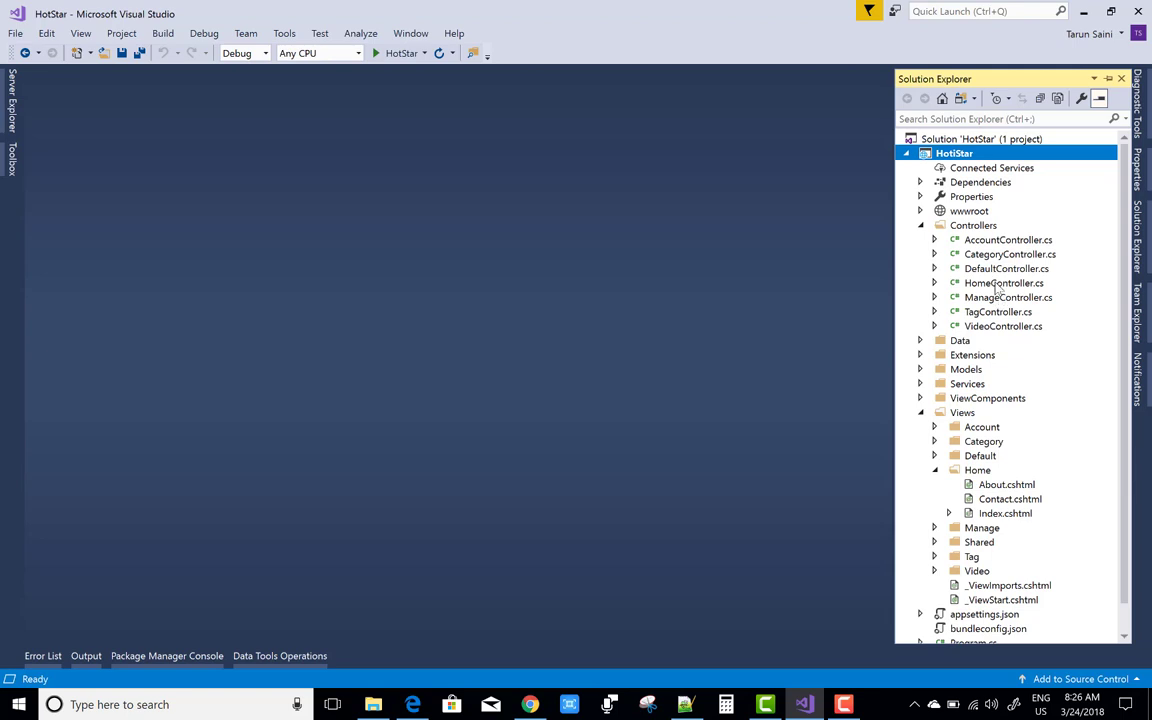
Step: From HomeController's Index() action, add an empty Index view replacing the existing one
{"action": "double_click", "coordinate": [1004, 283]}
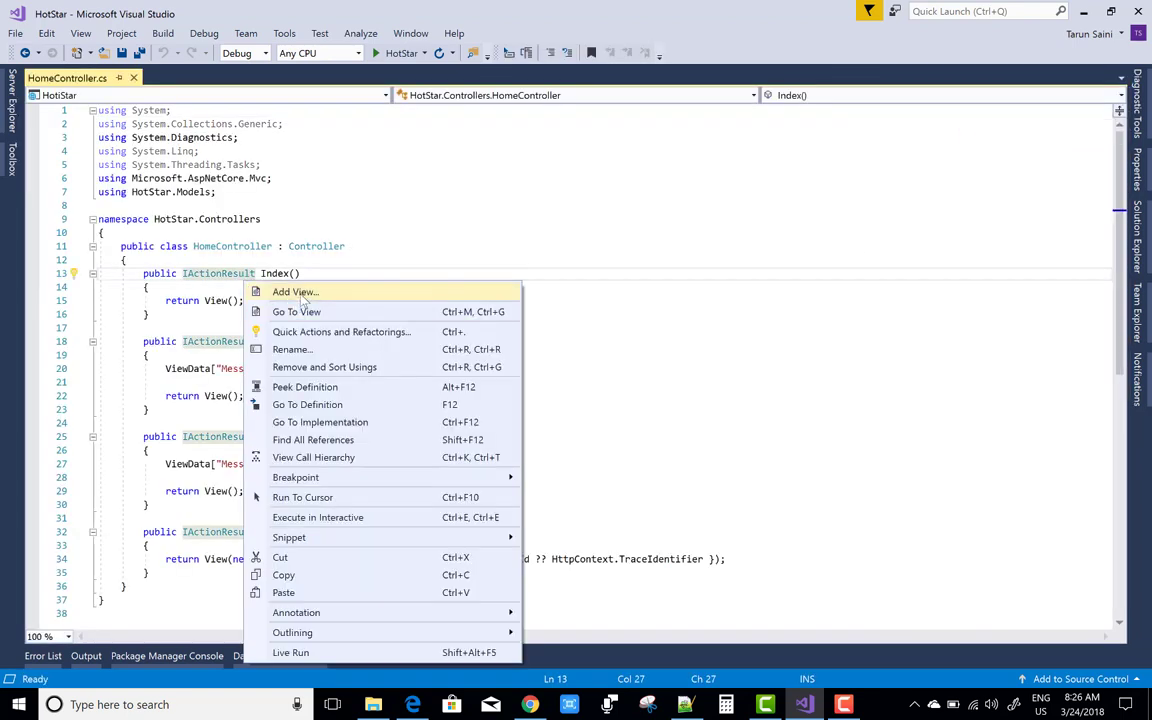
{"action": "left_click", "coordinate": [294, 291]}
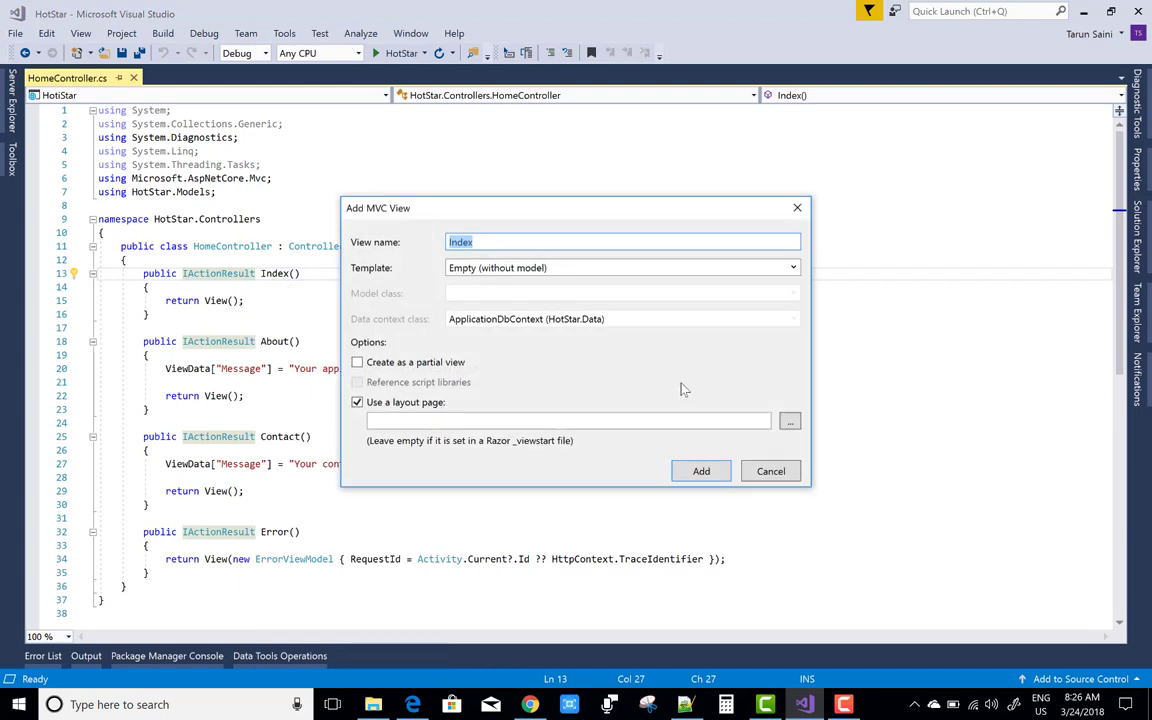
{"action": "left_click", "coordinate": [701, 471]}
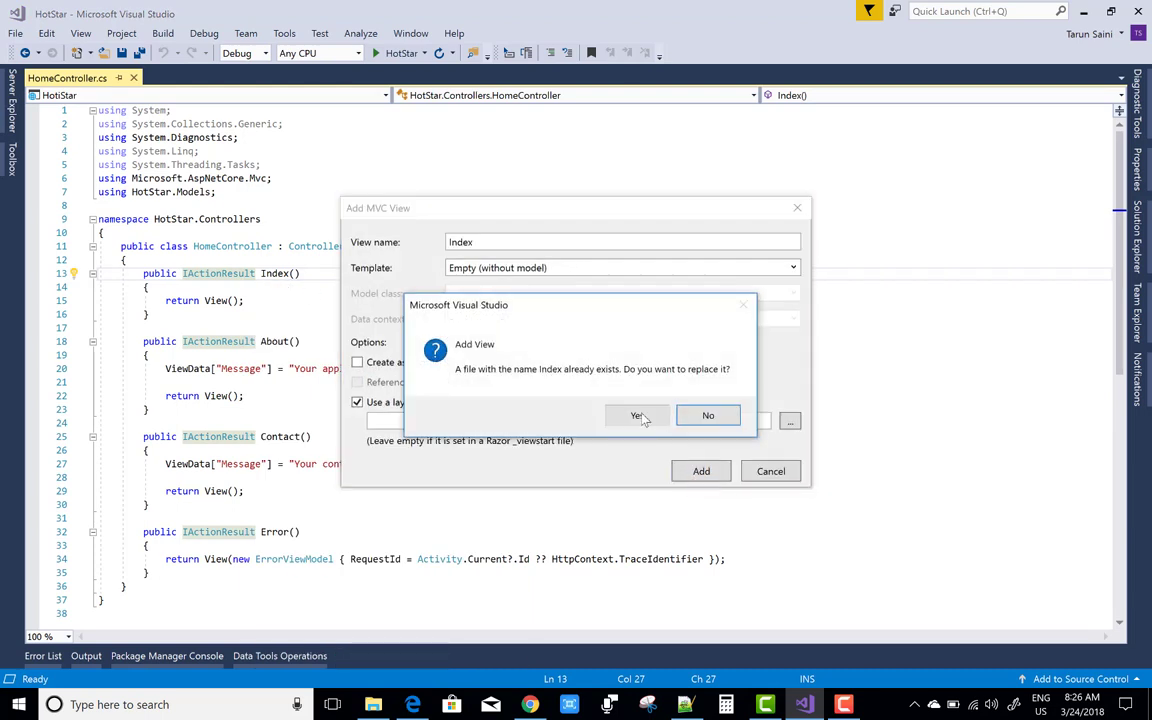
{"action": "left_click", "coordinate": [637, 415]}
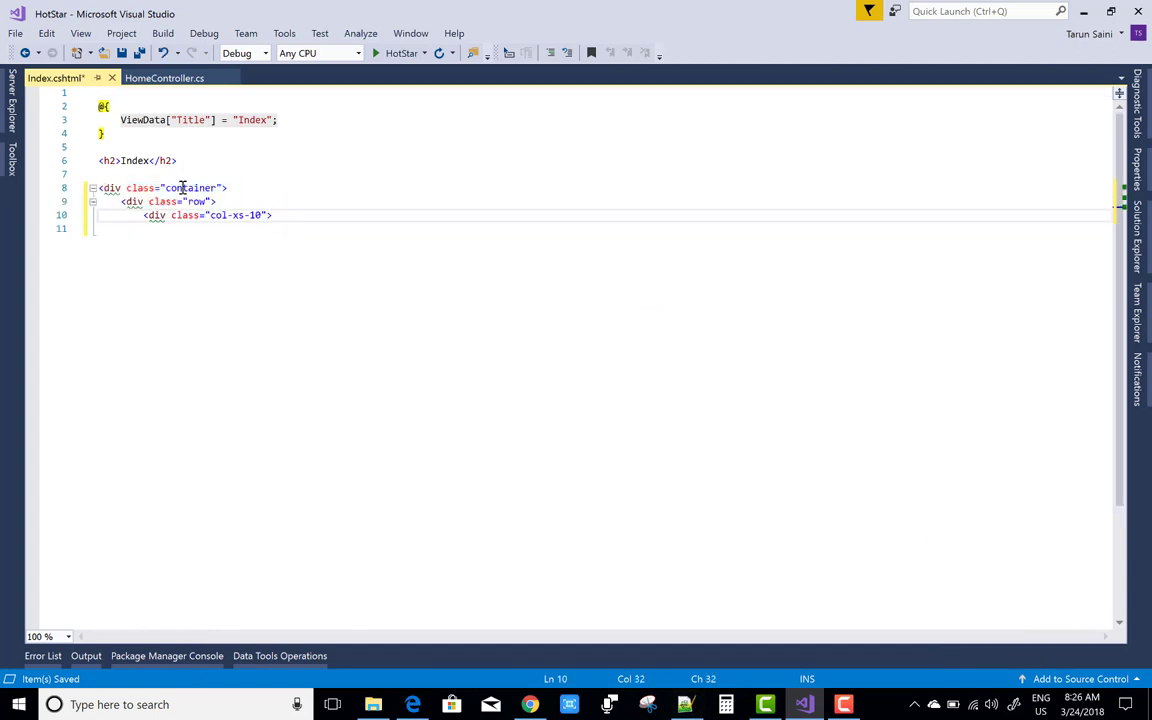
Step: Select the word 'container' in the Index view's div class
{"action": "double_click", "coordinate": [189, 188]}
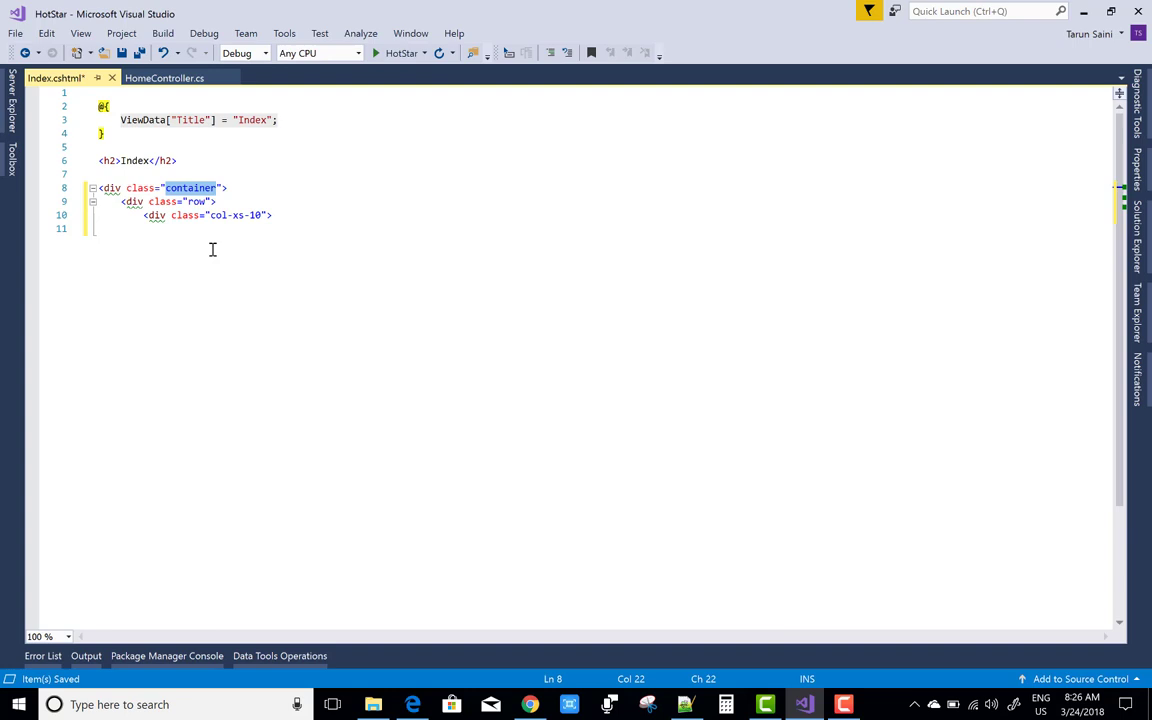
{"action": "mouse_move", "coordinate": [304, 298]}
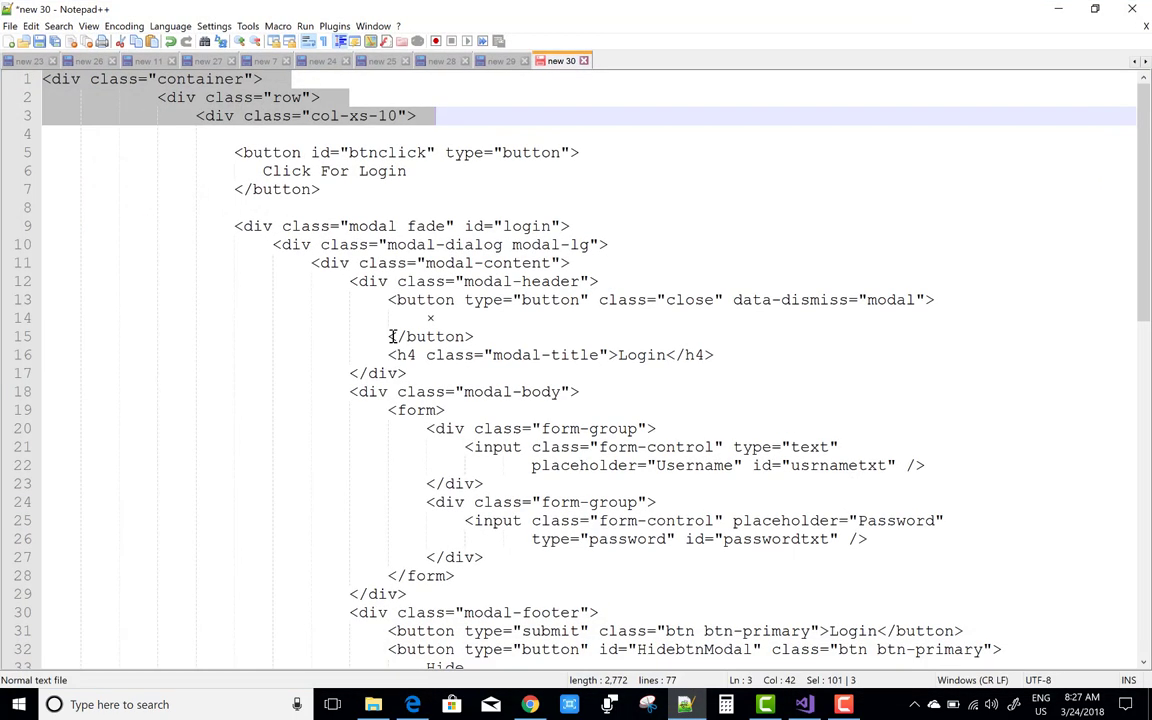
Step: Copy the Click For Login button and modal markup from Notepad++ into Index.cshtml
{"action": "left_click", "coordinate": [335, 189]}
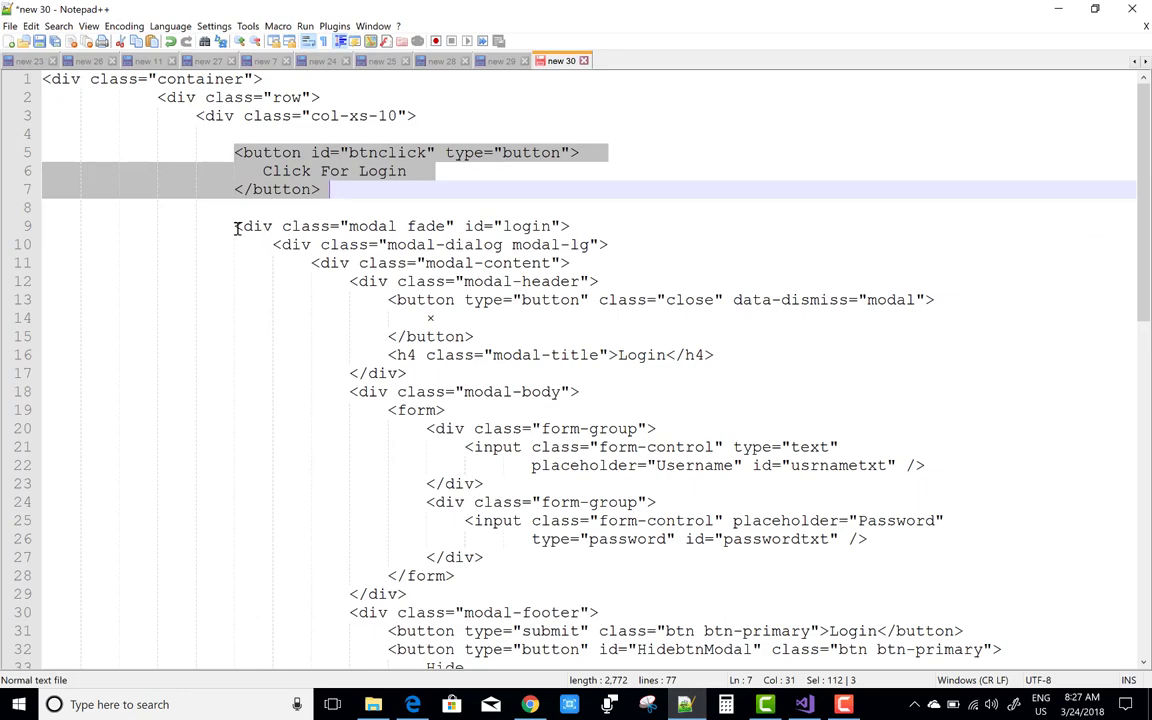
{"action": "scroll", "scroll_direction": "down", "scroll_amount": 3}
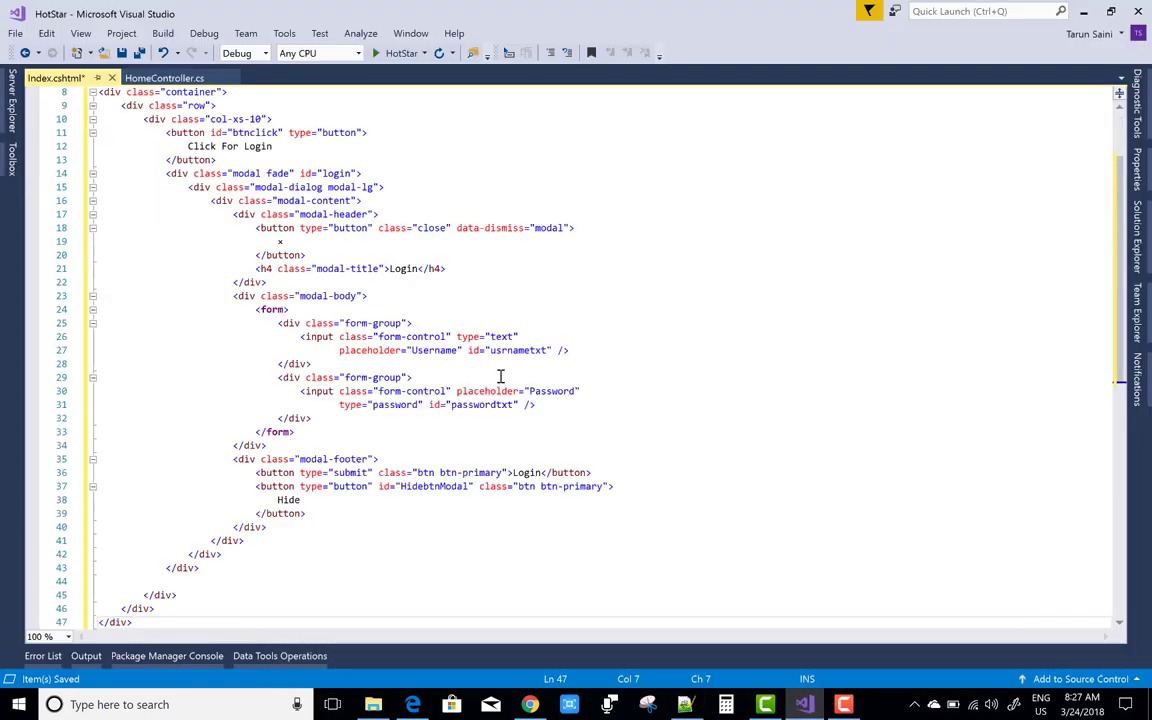
Step: Scroll through the pasted button and modal markup in Index.cshtml
{"action": "scroll", "scroll_direction": "up", "scroll_amount": 3}
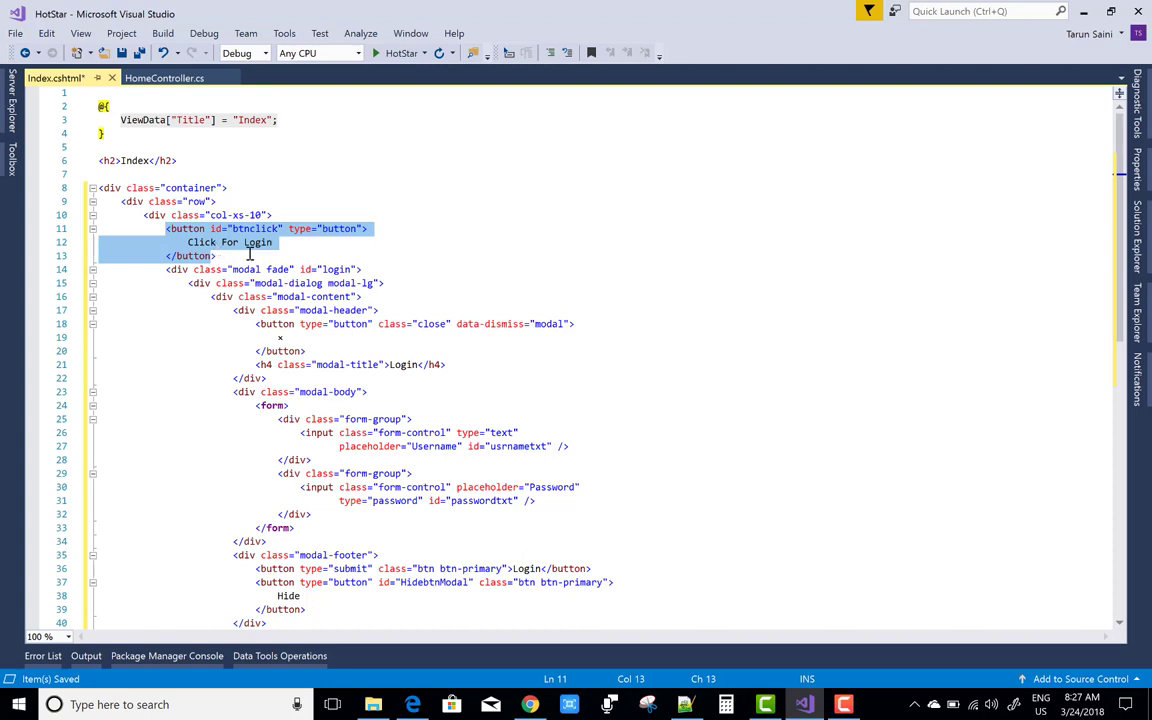
{"action": "mouse_move", "coordinate": [535, 324]}
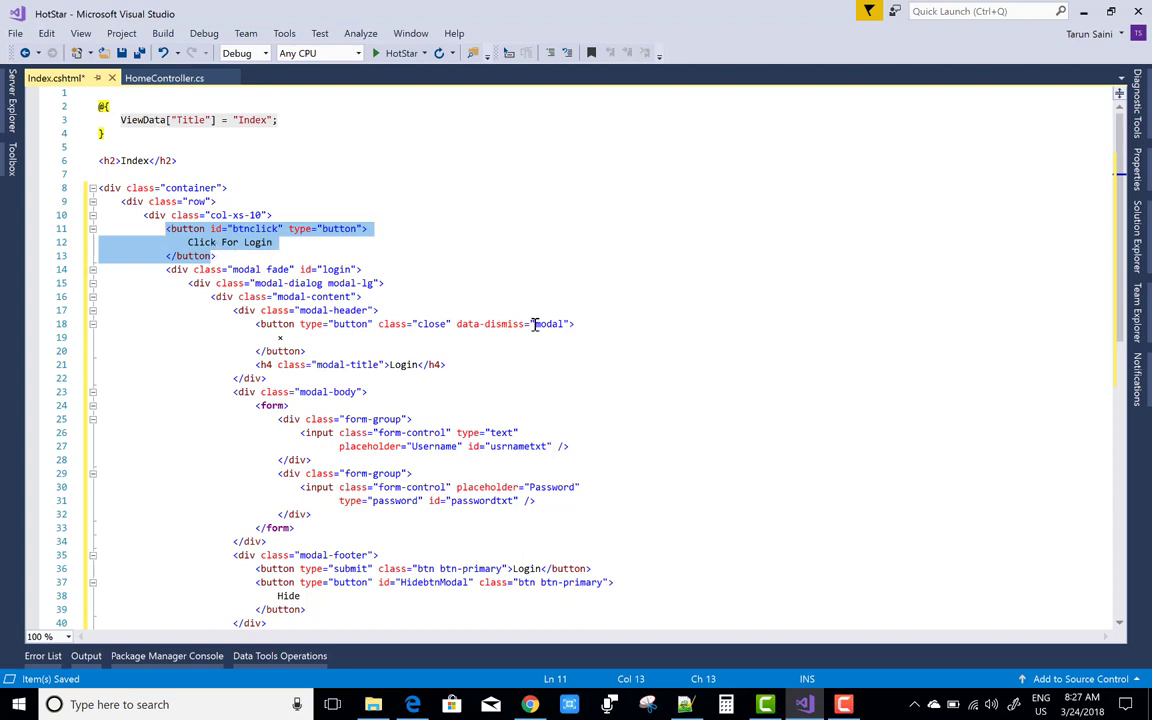
{"action": "scroll", "scroll_direction": "down", "scroll_amount": 3}
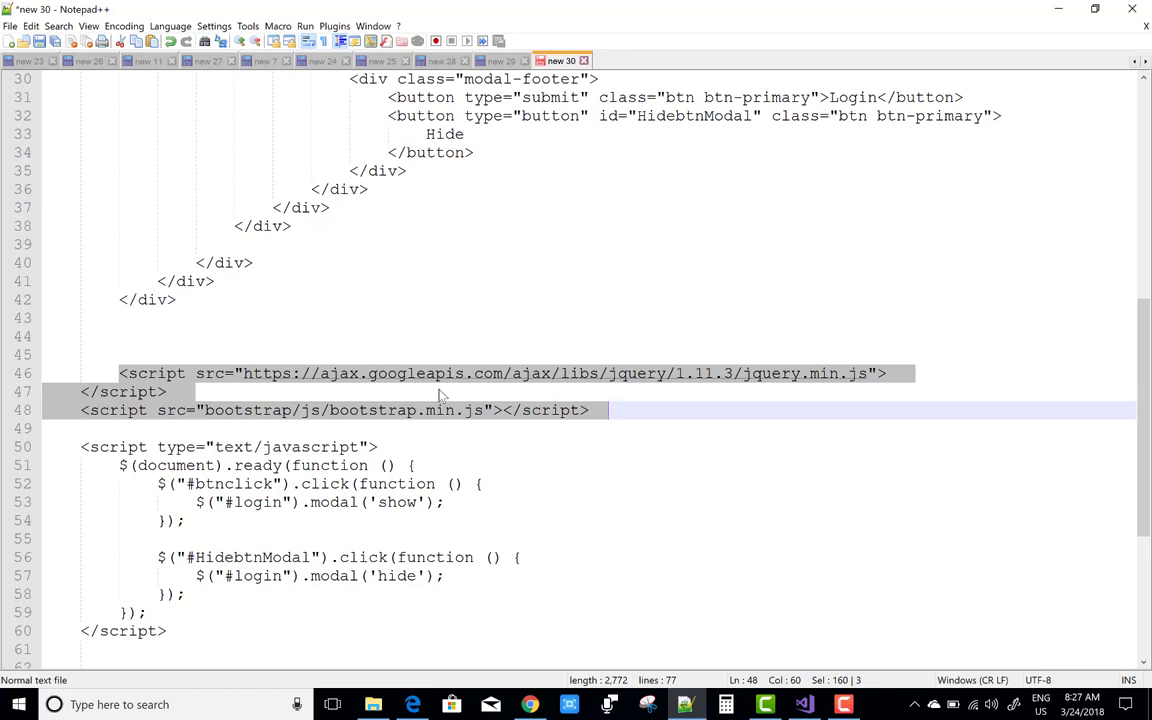
{"action": "mouse_move", "coordinate": [555, 458]}
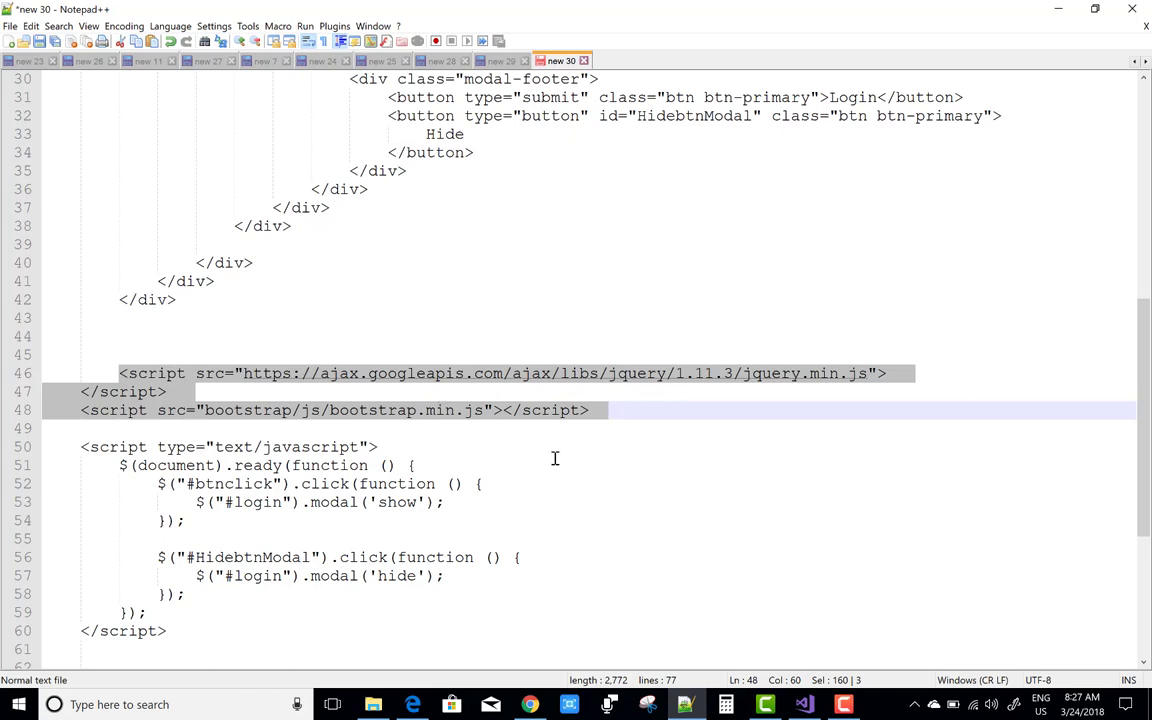
{"action": "mouse_move", "coordinate": [392, 422]}
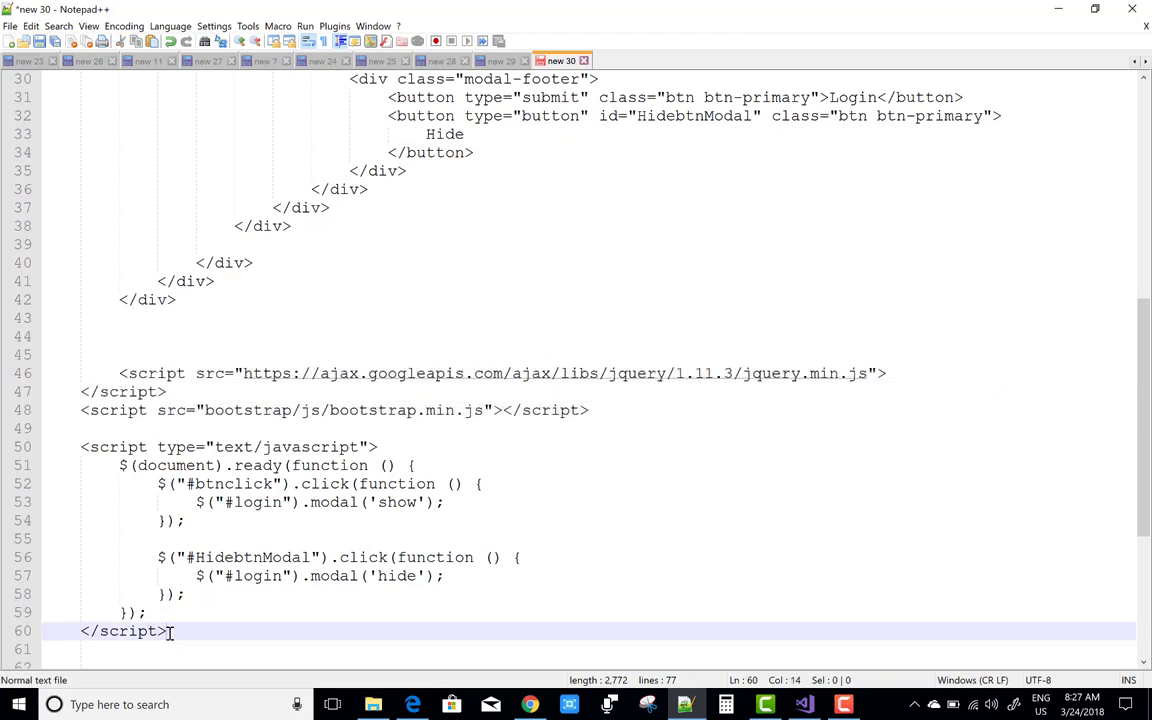
Step: Select the script includes and document.ready modal handlers on lines 46–60
{"action": "left_click_drag", "start_coordinate": [160, 631], "coordinate": [85, 373]}
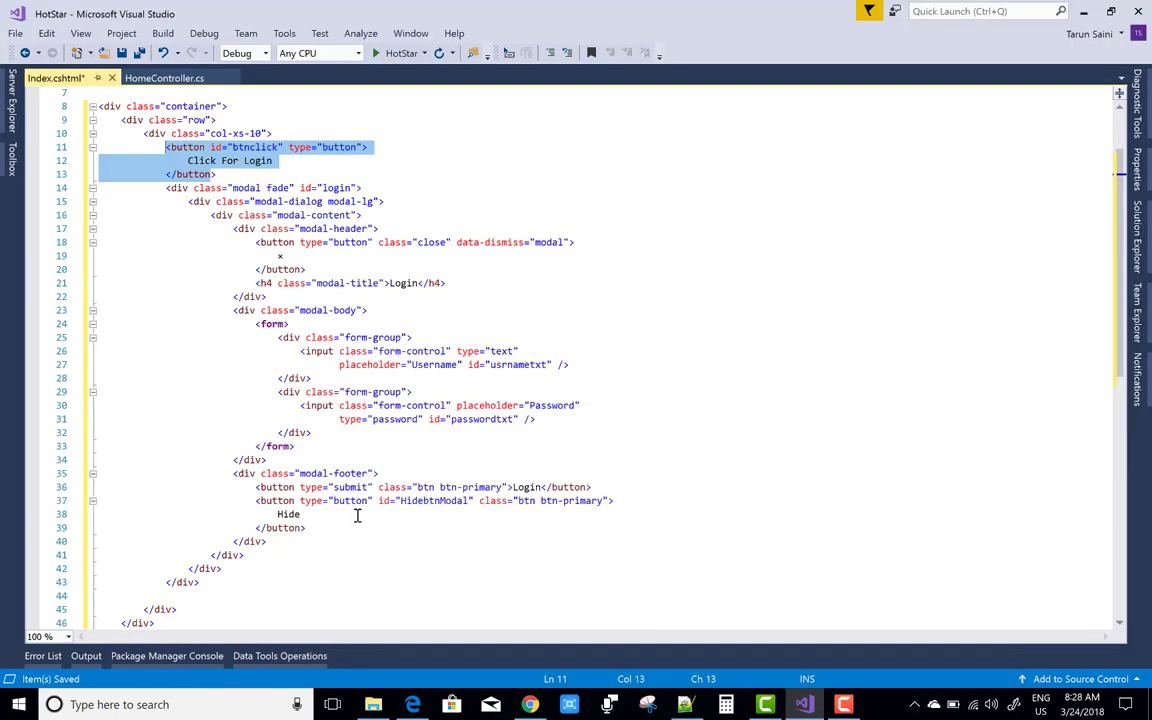
{"action": "scroll", "scroll_direction": "down", "scroll_amount": 3}
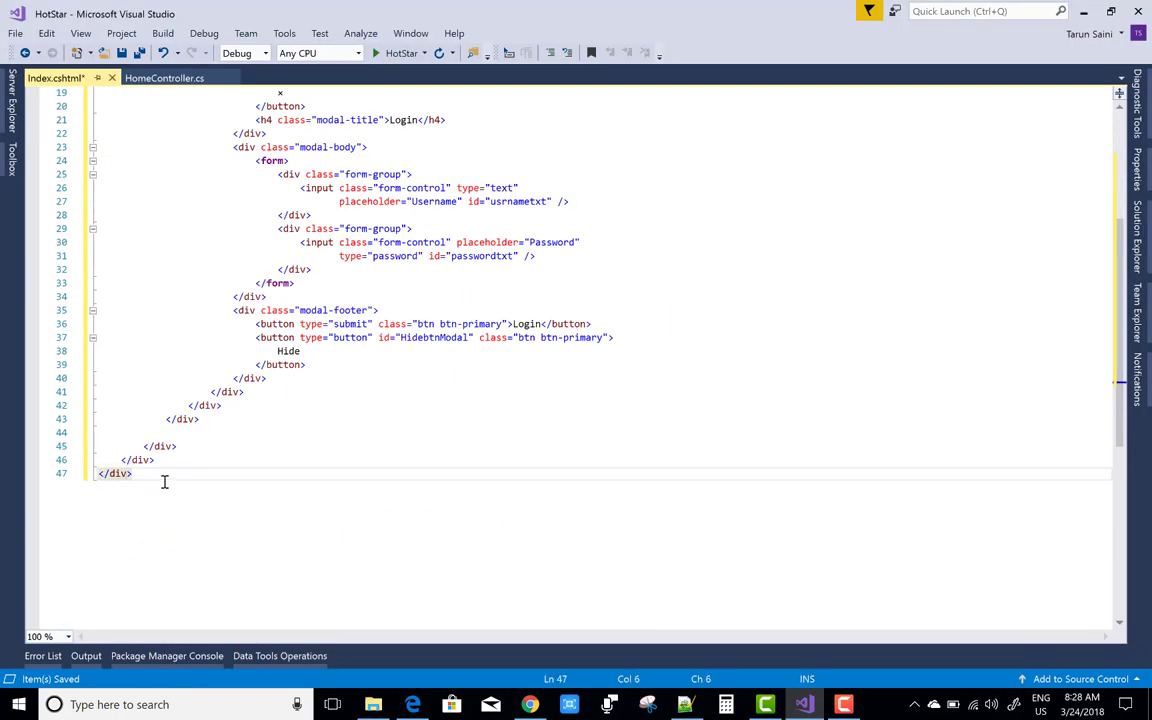
{"action": "scroll", "scroll_direction": "down", "scroll_amount": 3}
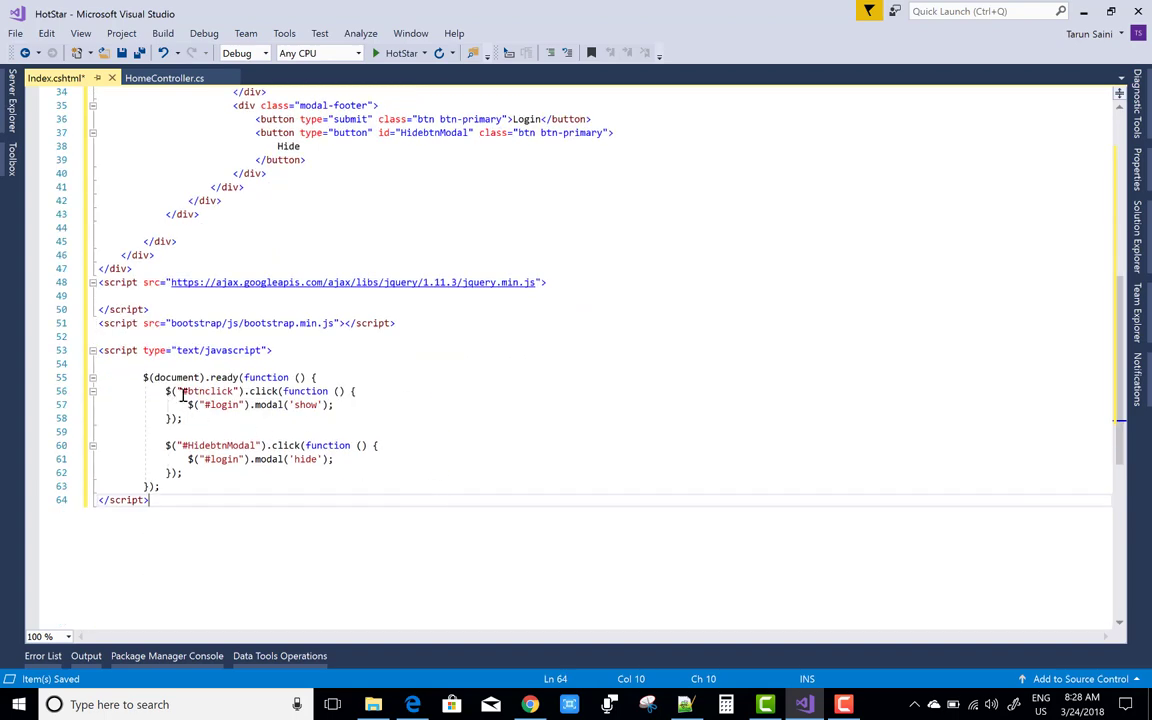
{"action": "scroll", "scroll_direction": "up", "scroll_amount": 3}
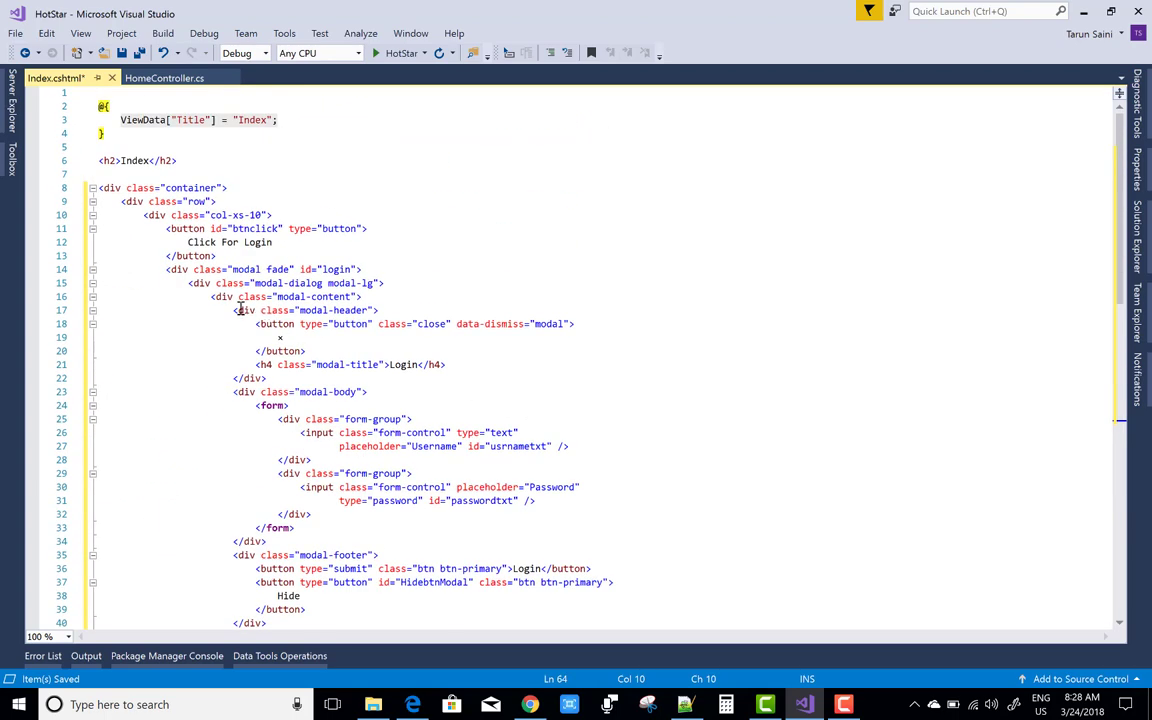
{"action": "mouse_move", "coordinate": [232, 231]}
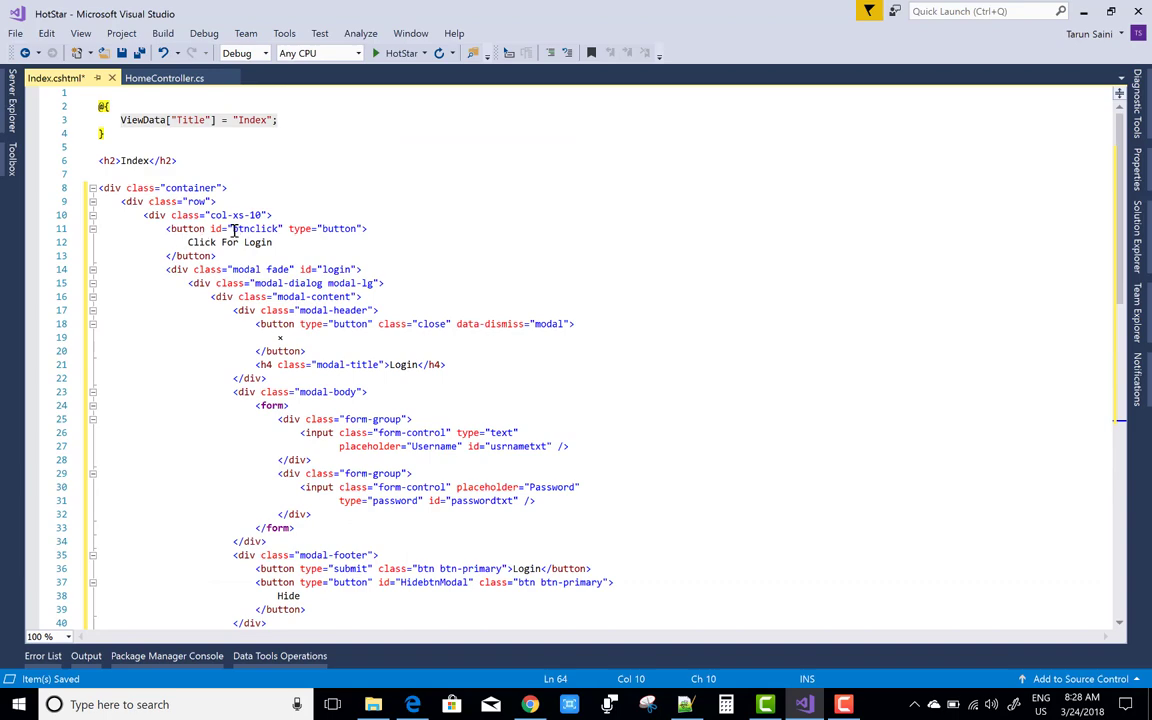
{"action": "double_click", "coordinate": [254, 228]}
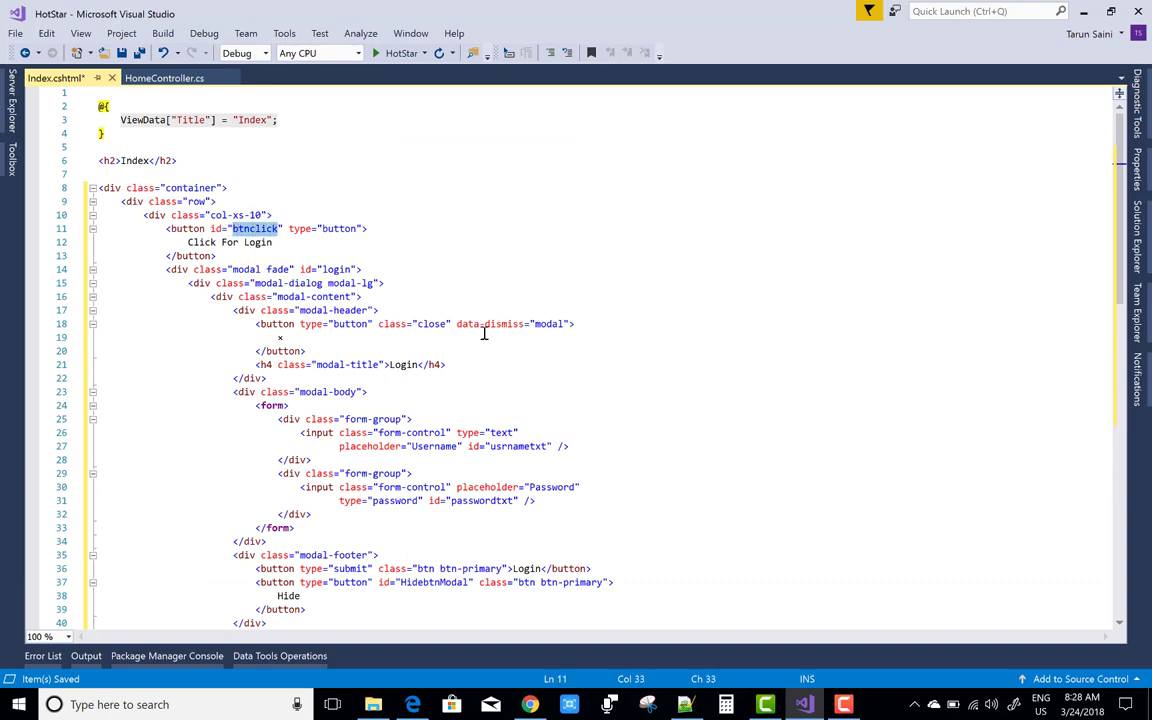
{"action": "scroll", "scroll_direction": "down", "scroll_amount": 3}
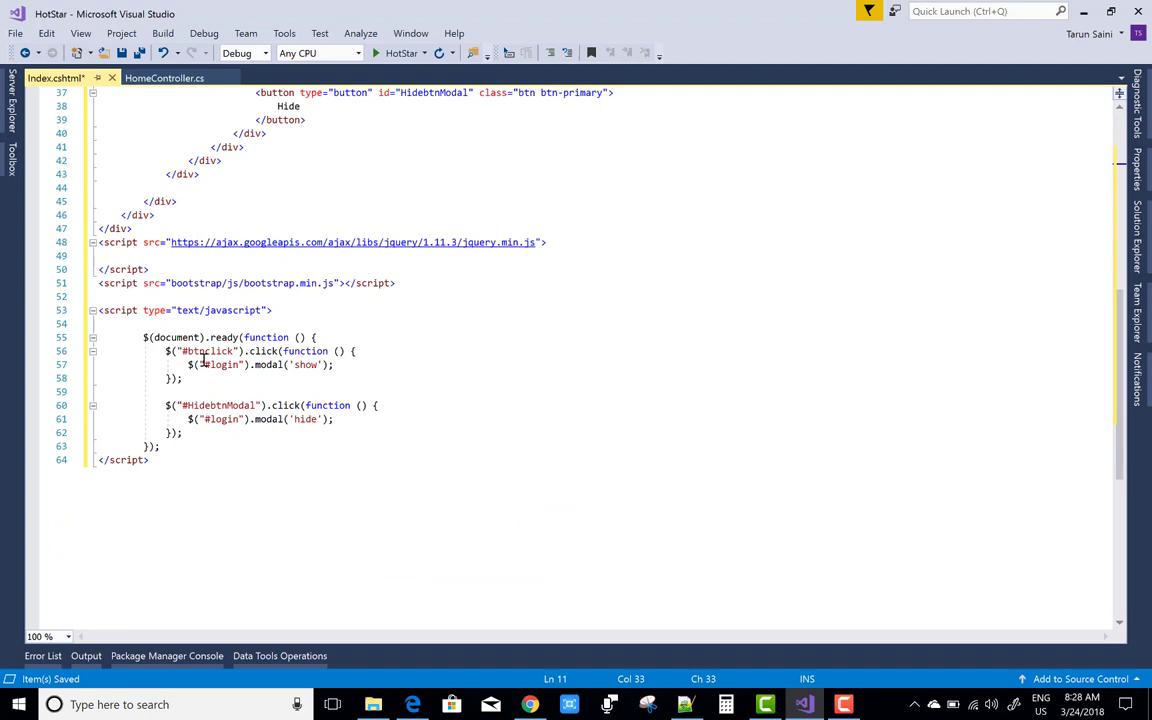
{"action": "mouse_move", "coordinate": [263, 351]}
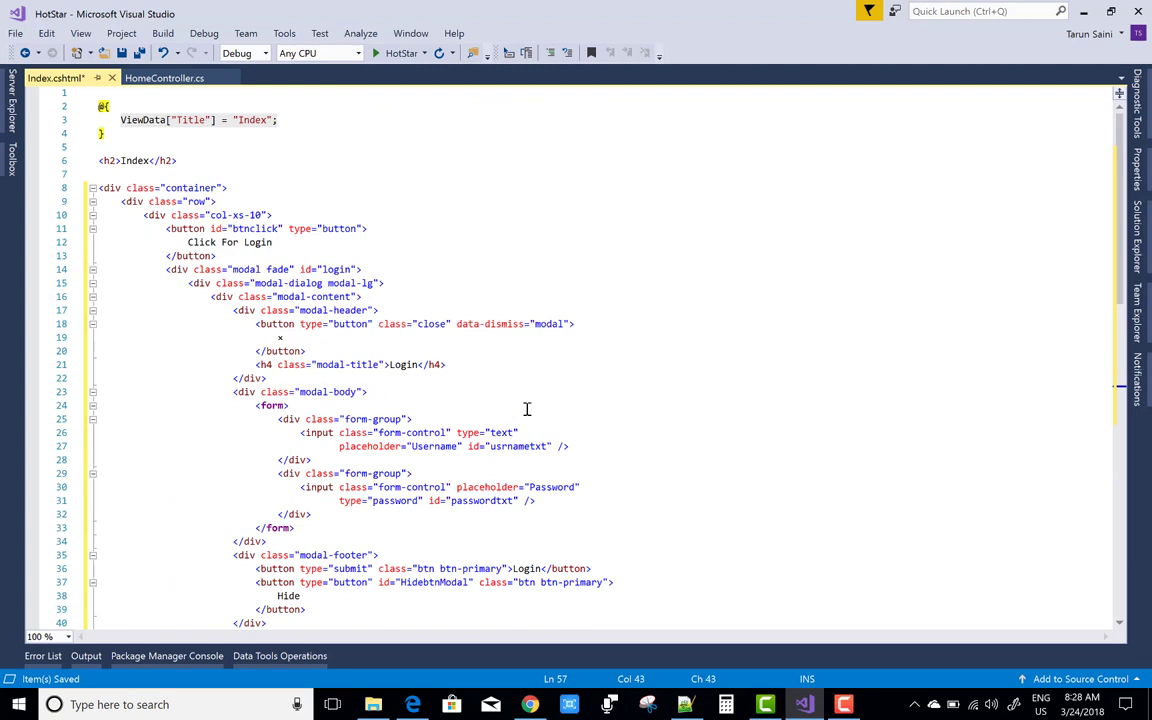
{"action": "scroll", "scroll_direction": "down", "scroll_amount": 3}
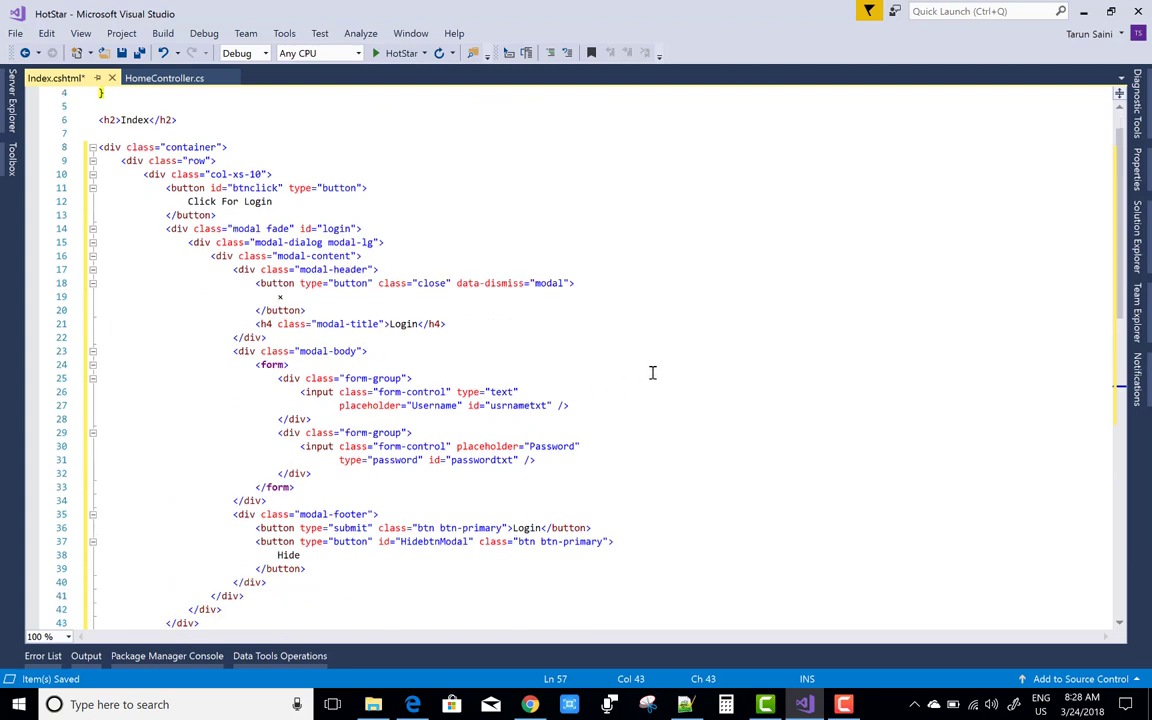
{"action": "mouse_move", "coordinate": [400, 298]}
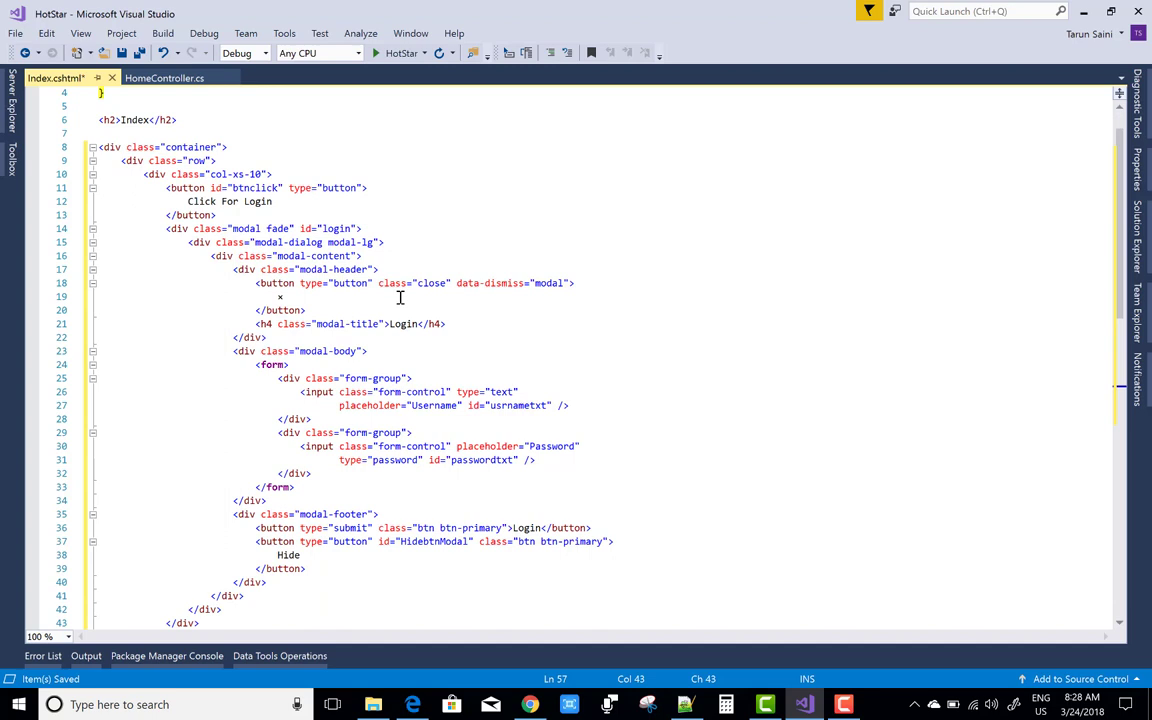
{"action": "mouse_move", "coordinate": [367, 242]}
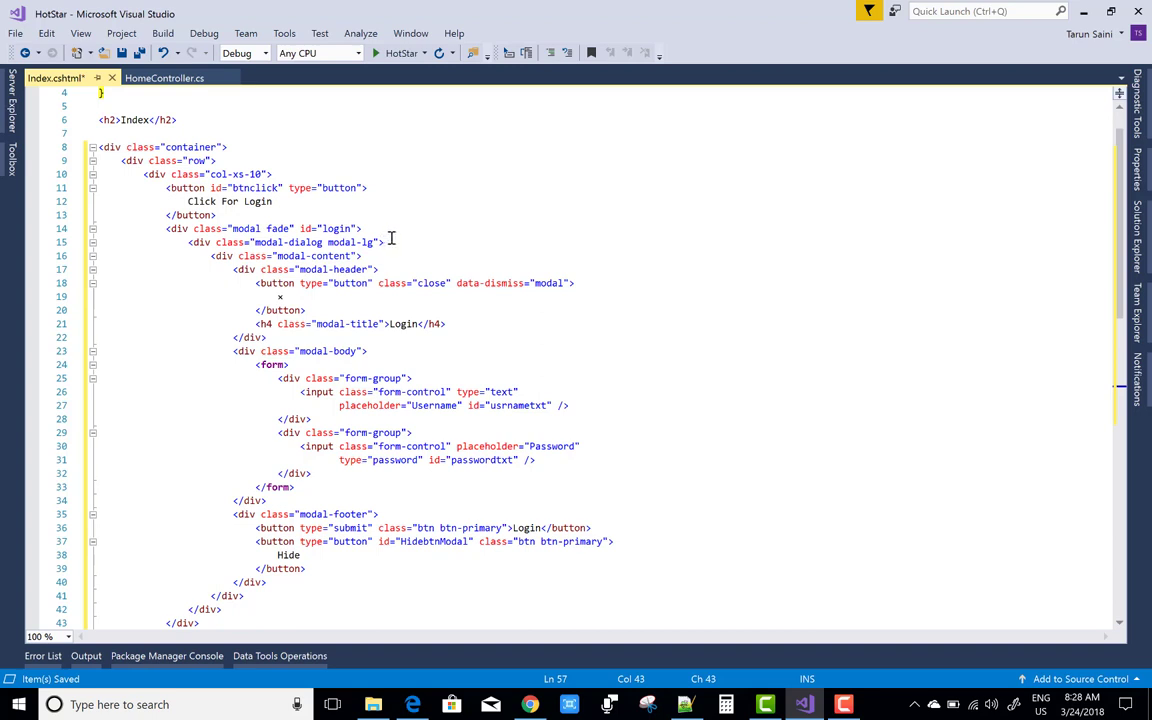
{"action": "mouse_move", "coordinate": [410, 260]}
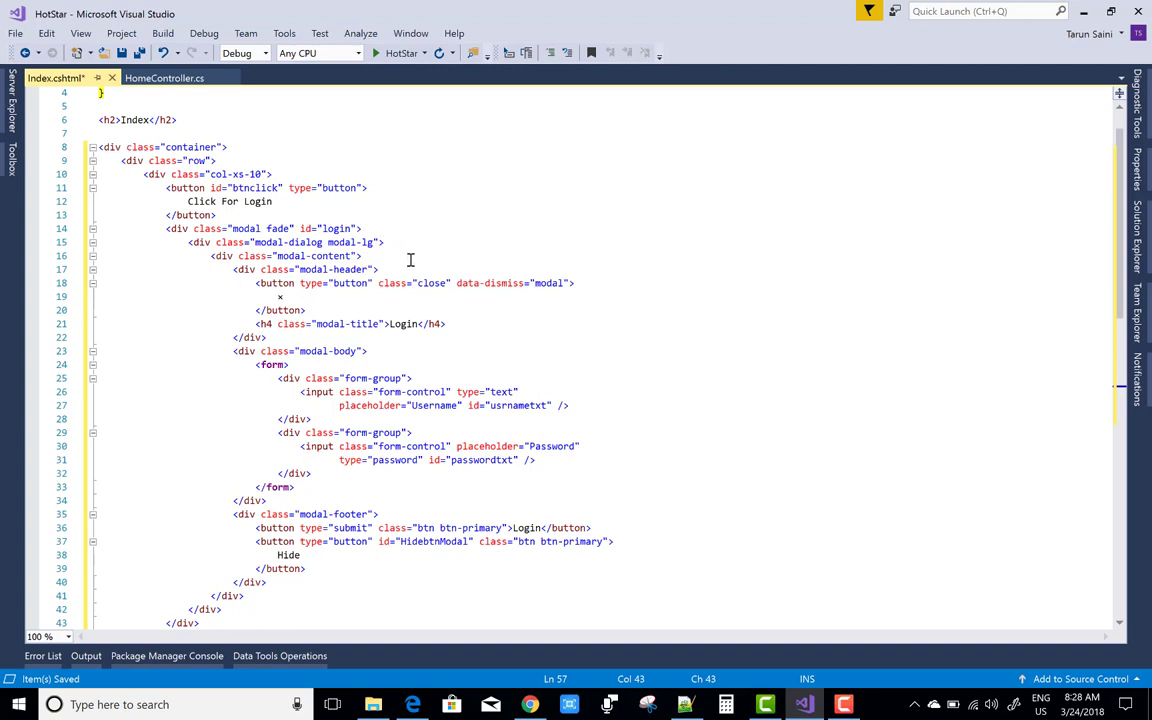
{"action": "mouse_move", "coordinate": [435, 250]}
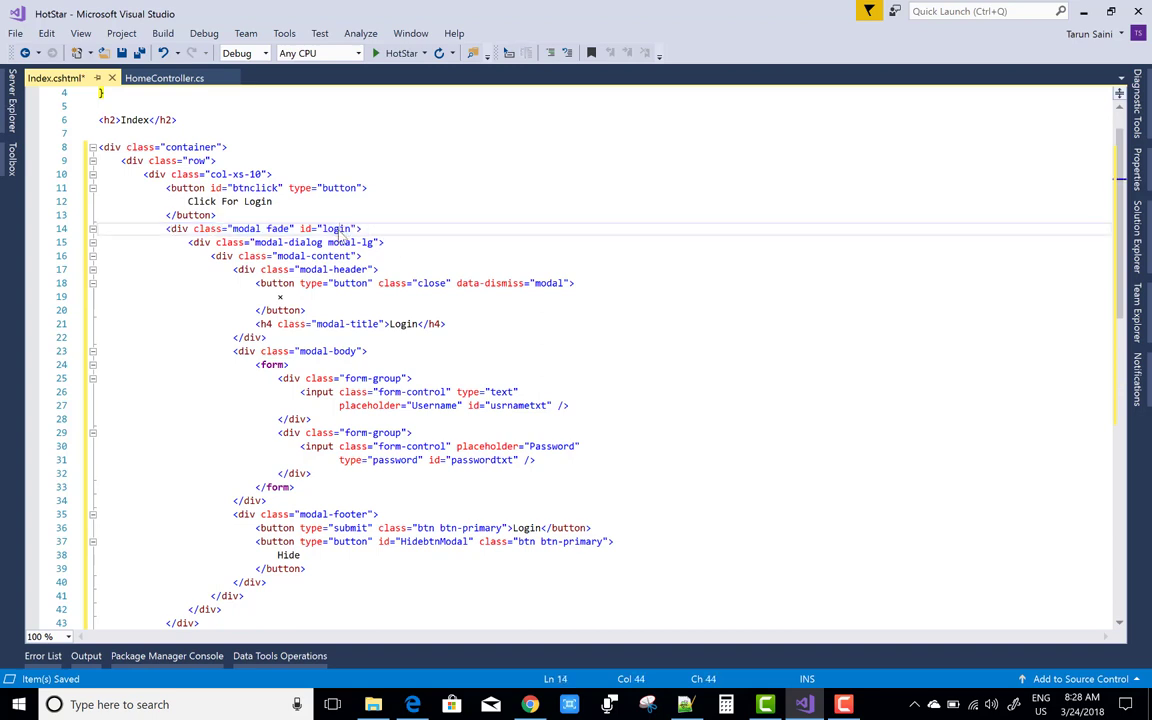
{"action": "double_click", "coordinate": [336, 228]}
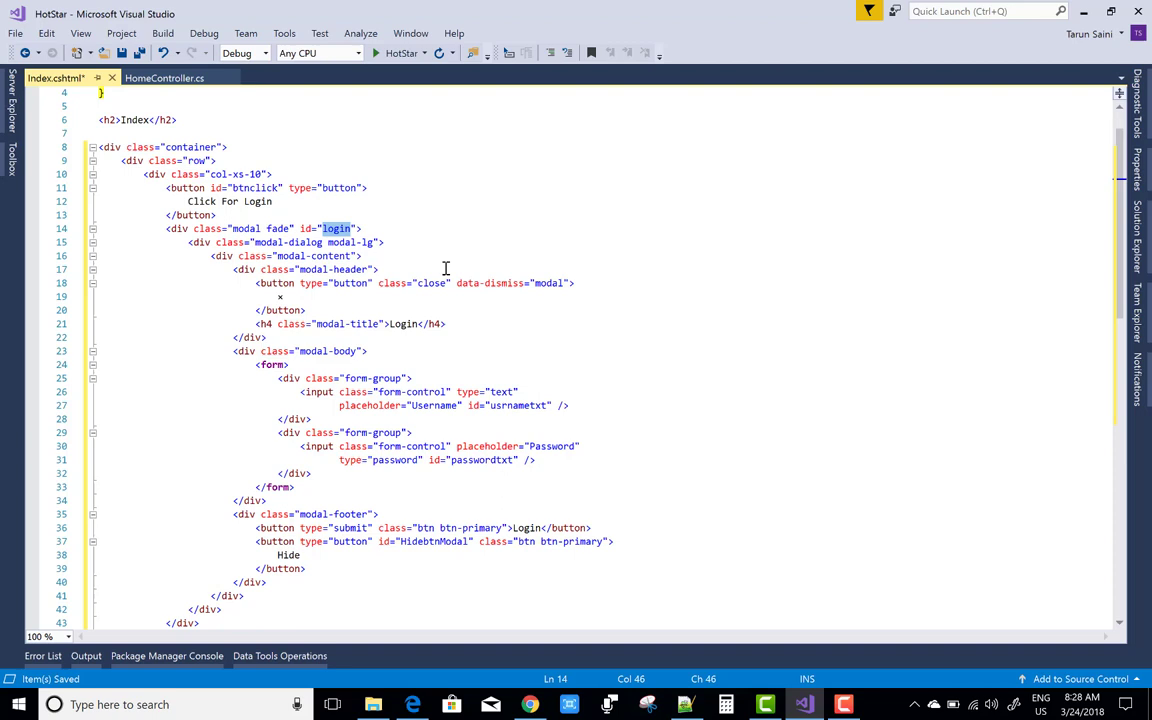
{"action": "left_click", "coordinate": [92, 229]}
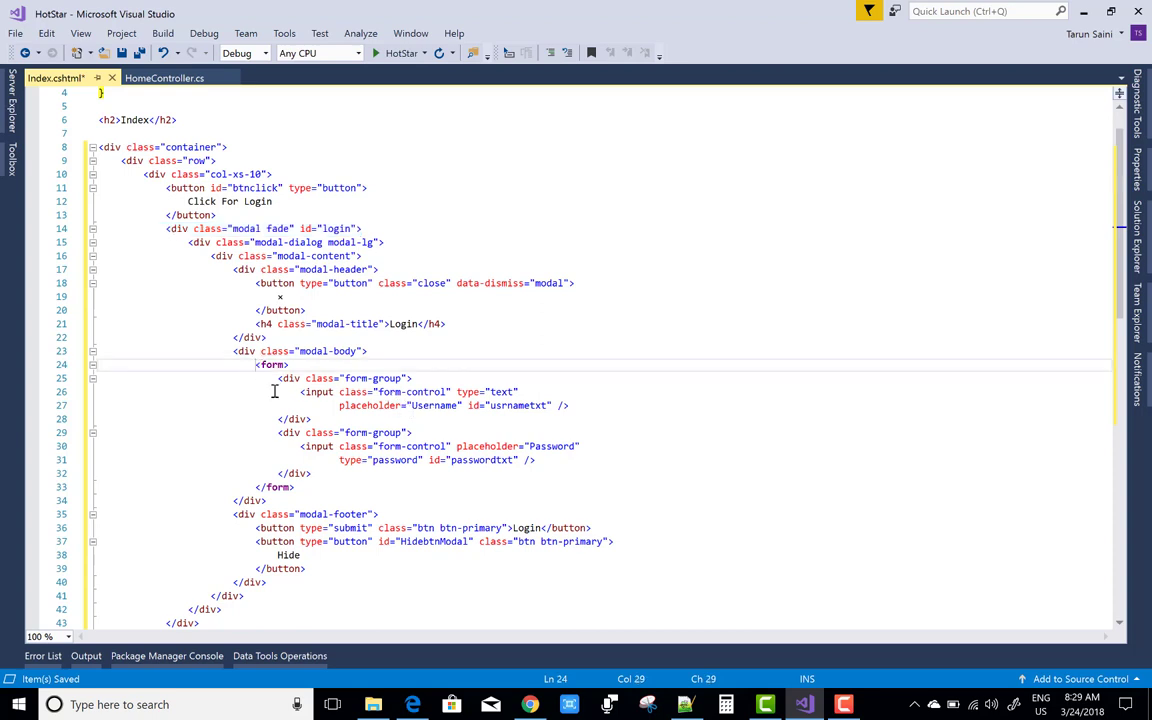
{"action": "left_click_drag", "start_coordinate": [289, 364], "coordinate": [294, 487]}
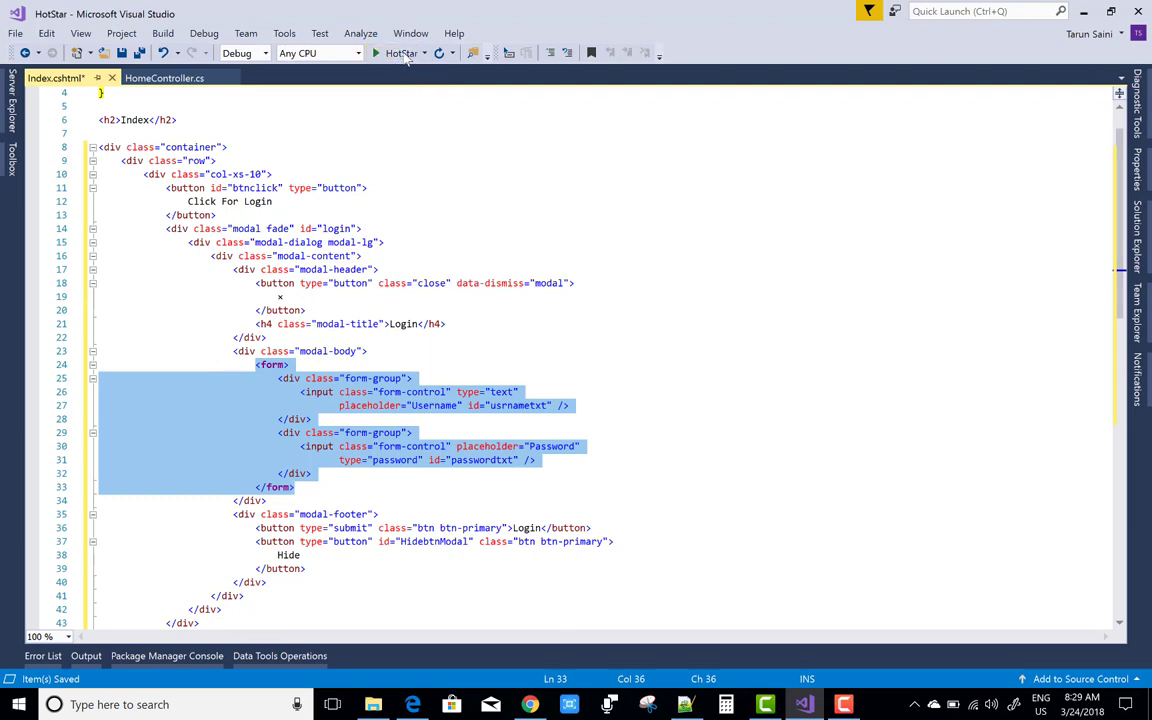
Step: Build and launch the HotStar app in Chrome from the toolbar
{"action": "left_click", "coordinate": [377, 53]}
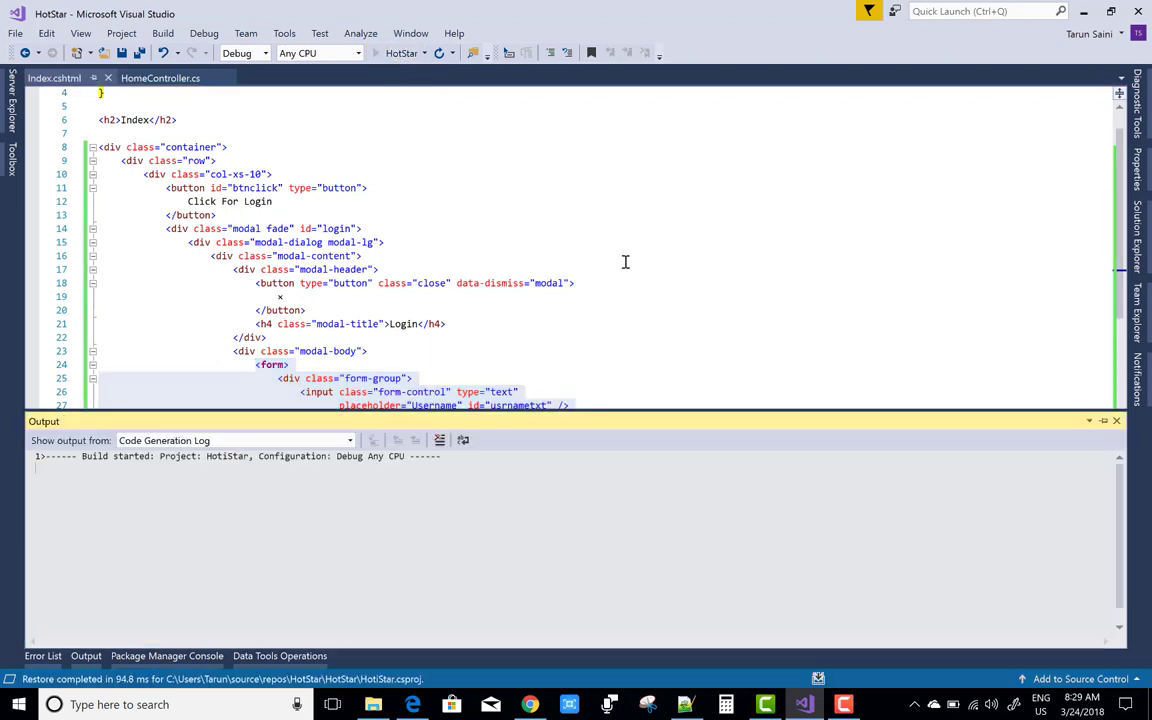
{"action": "left_click", "coordinate": [473, 53]}
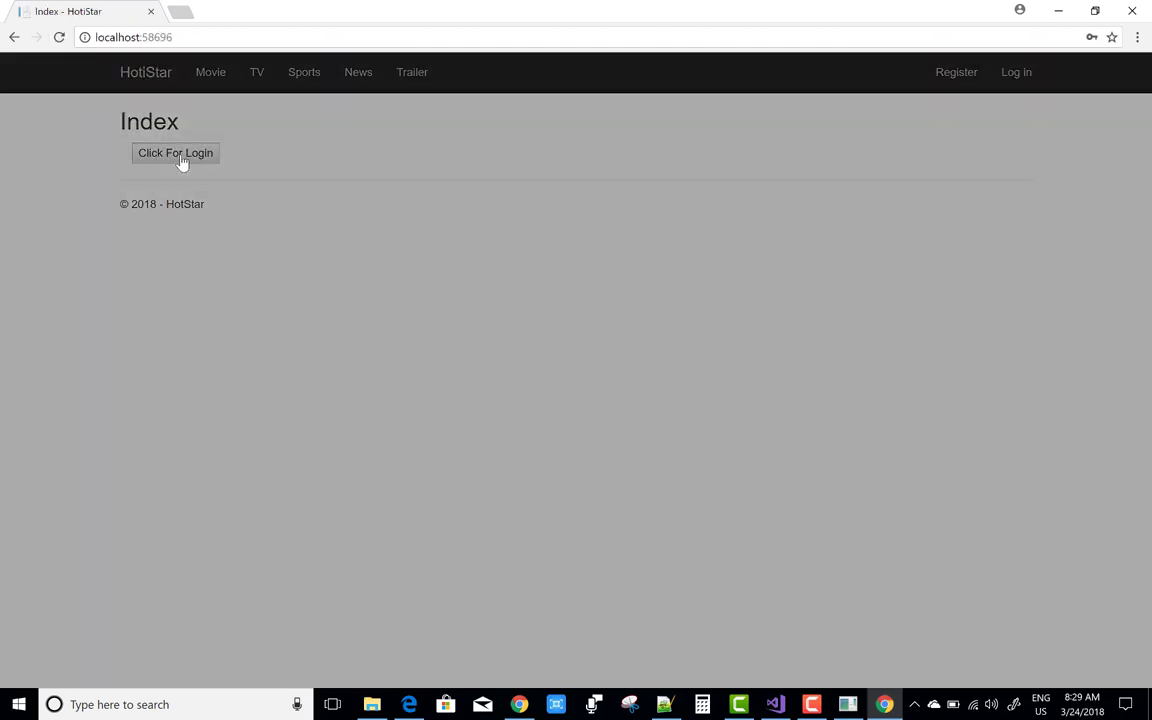
Step: Open the Login modal with Click For Login, then return to Visual Studio
{"action": "left_click", "coordinate": [175, 153]}
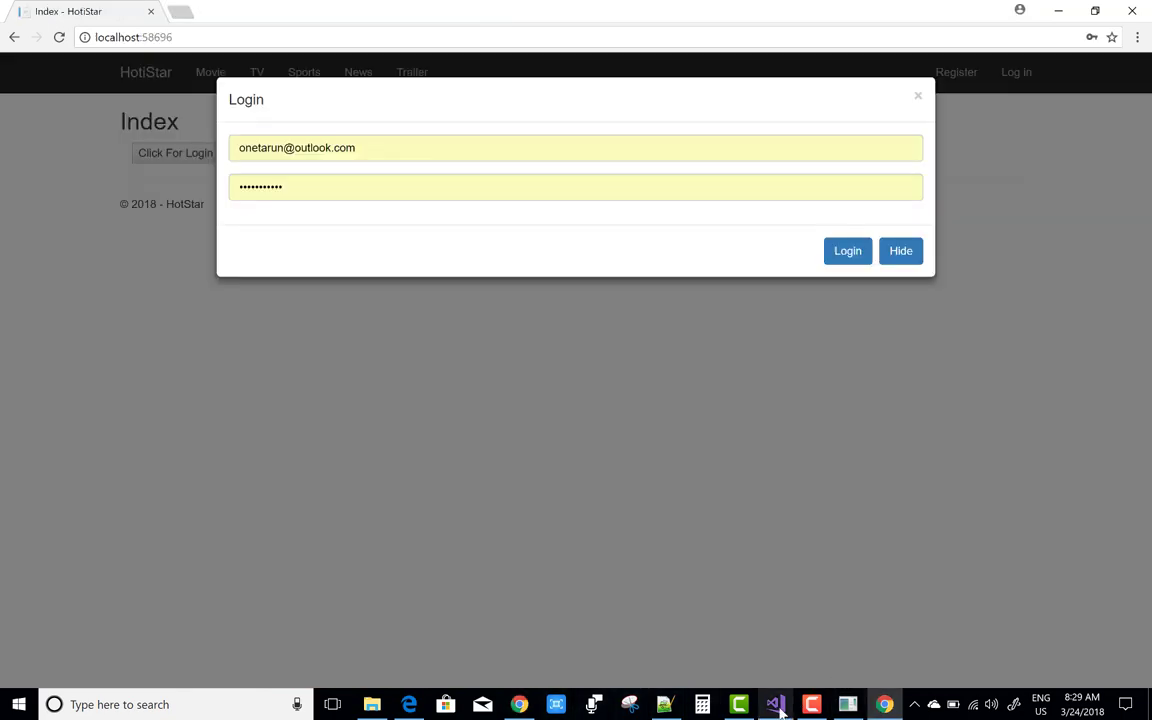
{"action": "left_click", "coordinate": [775, 704]}
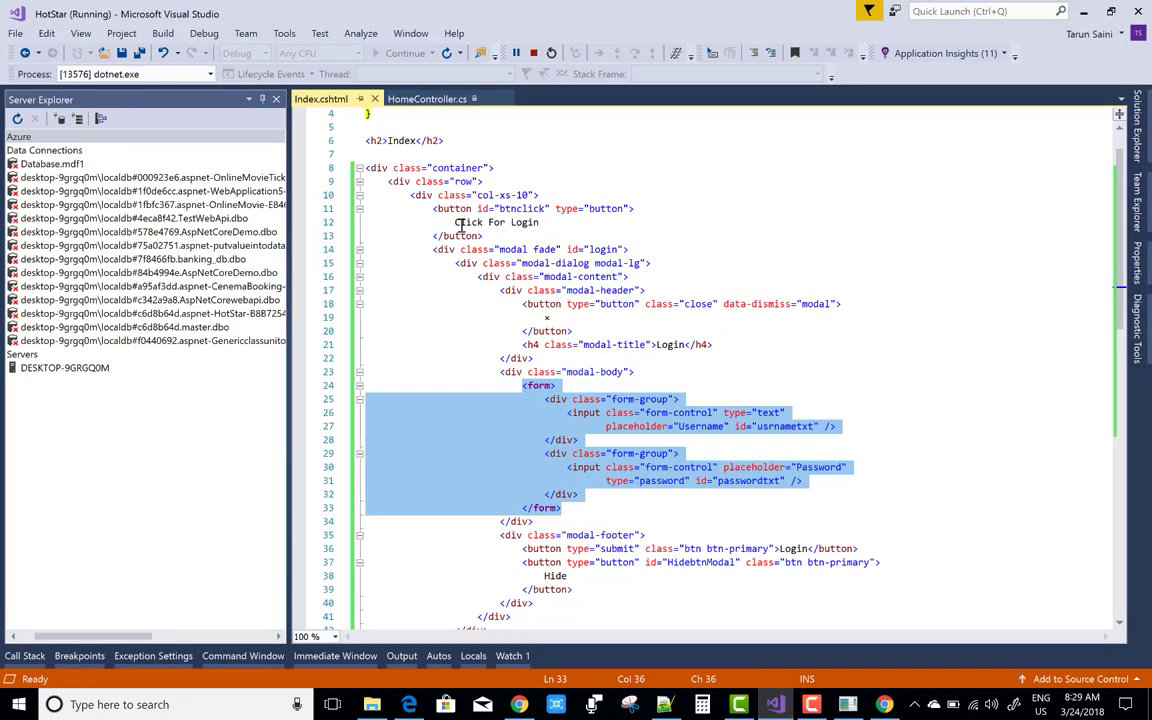
Step: Scroll down to the modal-header markup in Index.cshtml
{"action": "scroll", "scroll_direction": "down", "scroll_amount": 3}
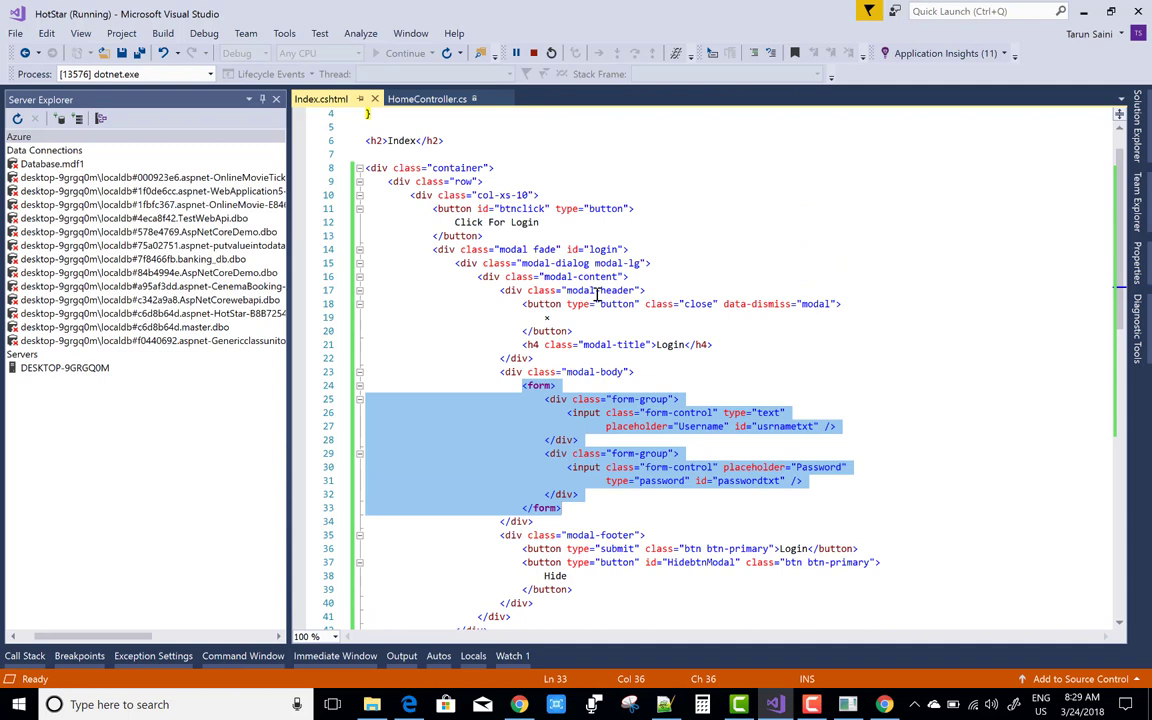
{"action": "mouse_move", "coordinate": [458, 270]}
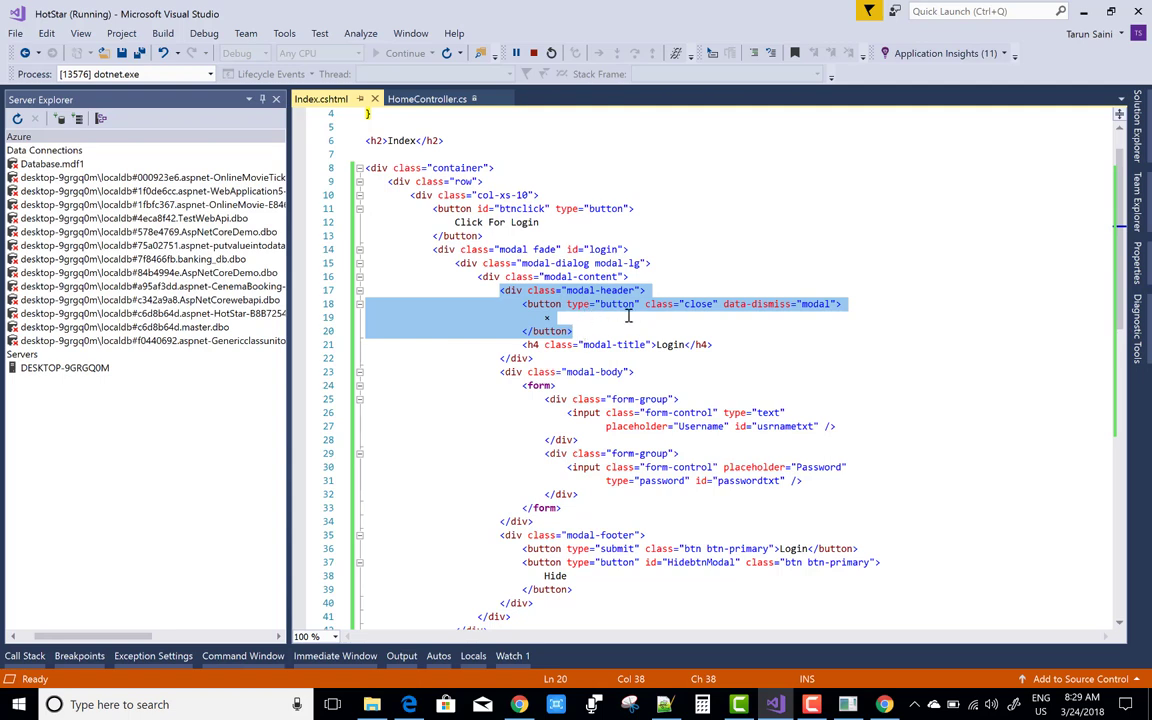
{"action": "mouse_move", "coordinate": [687, 336]}
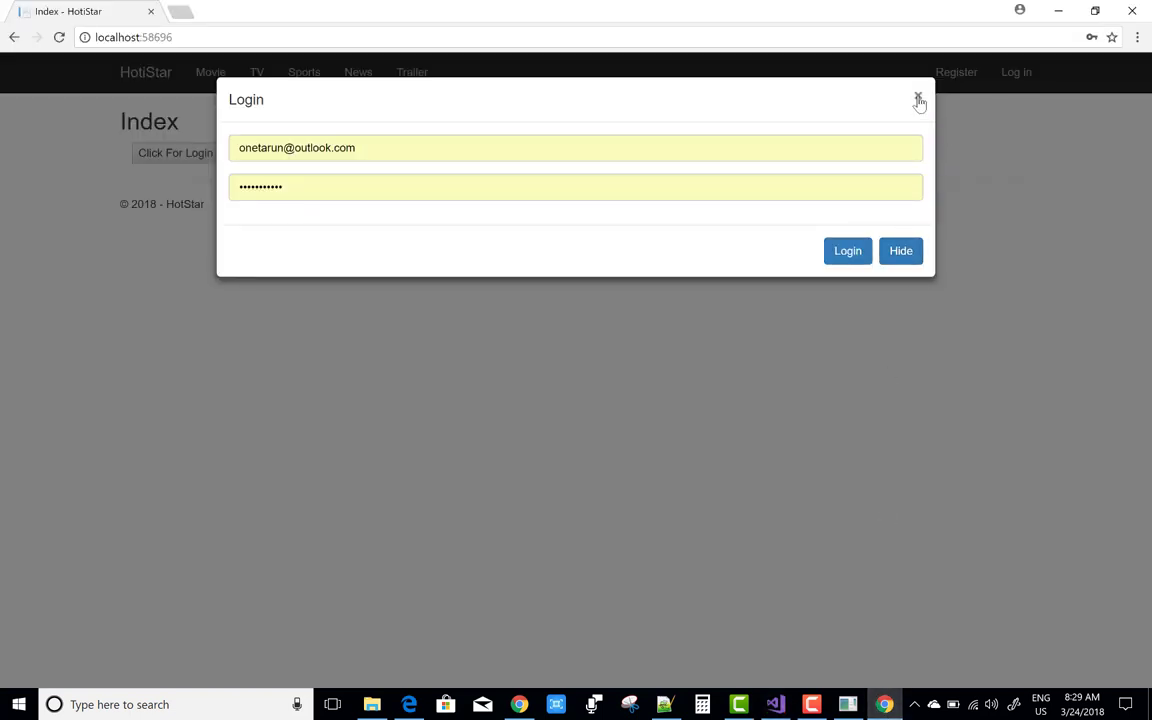
Step: Close the Login popup with its header ×, then return to the code editor
{"action": "left_click", "coordinate": [918, 101]}
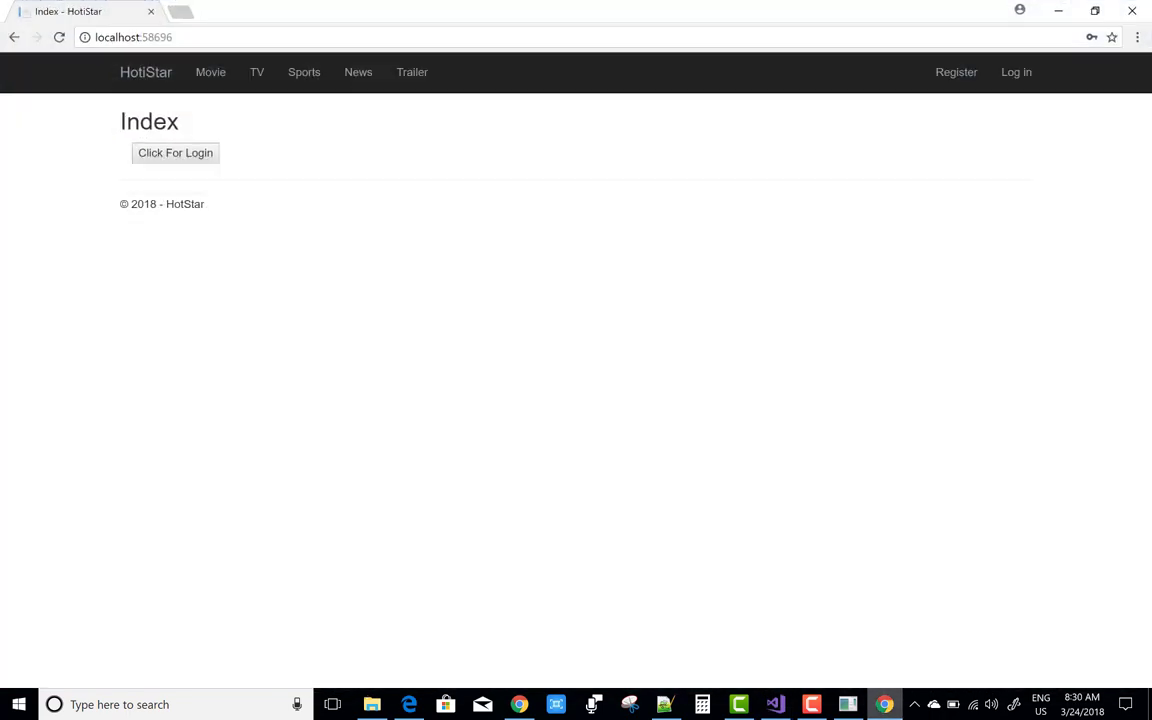
{"action": "left_click", "coordinate": [175, 152]}
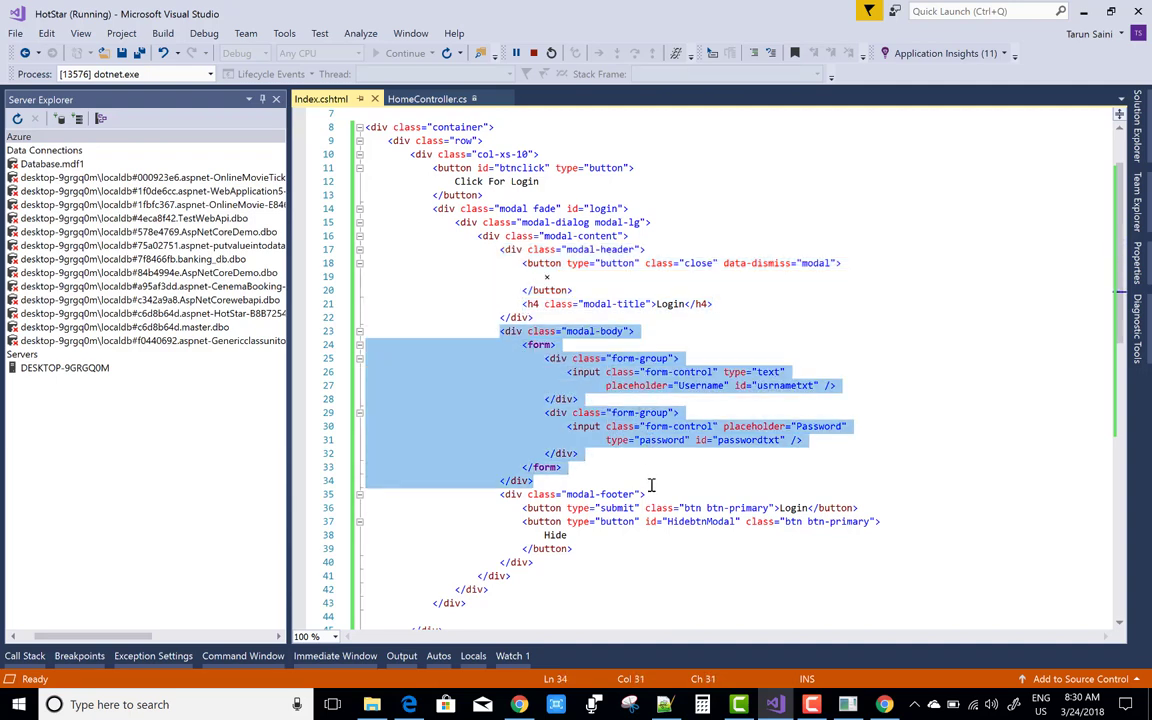
{"action": "mouse_move", "coordinate": [811, 487]}
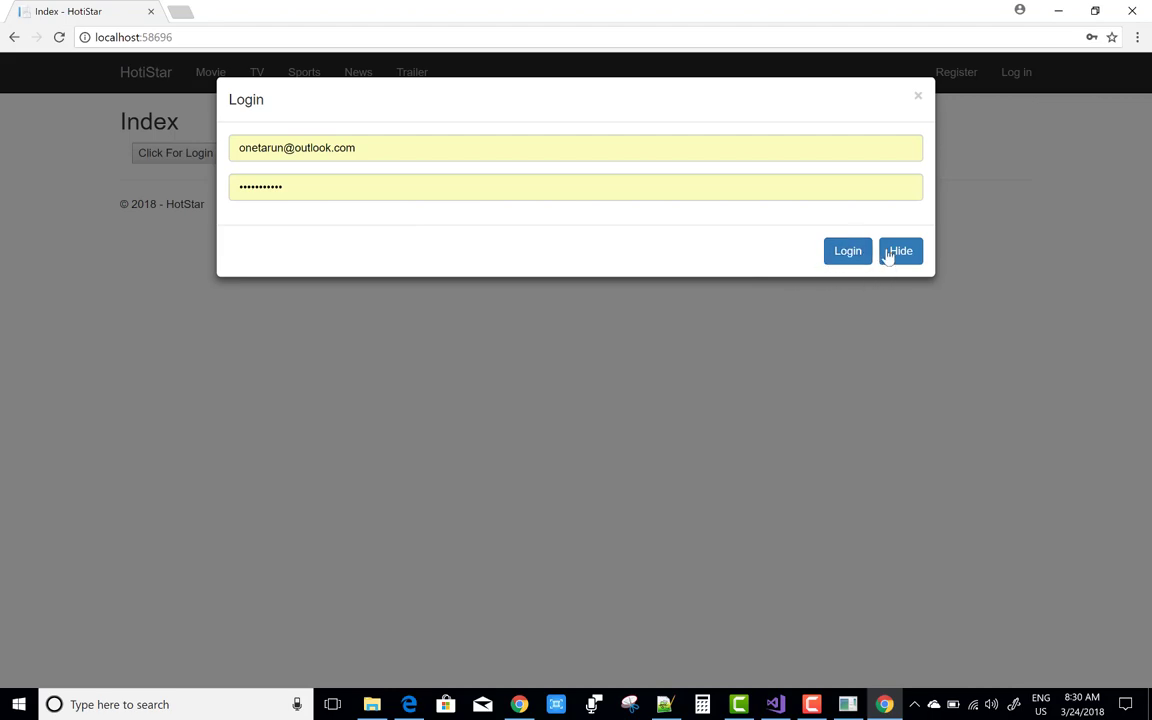
{"action": "mouse_move", "coordinate": [869, 498]}
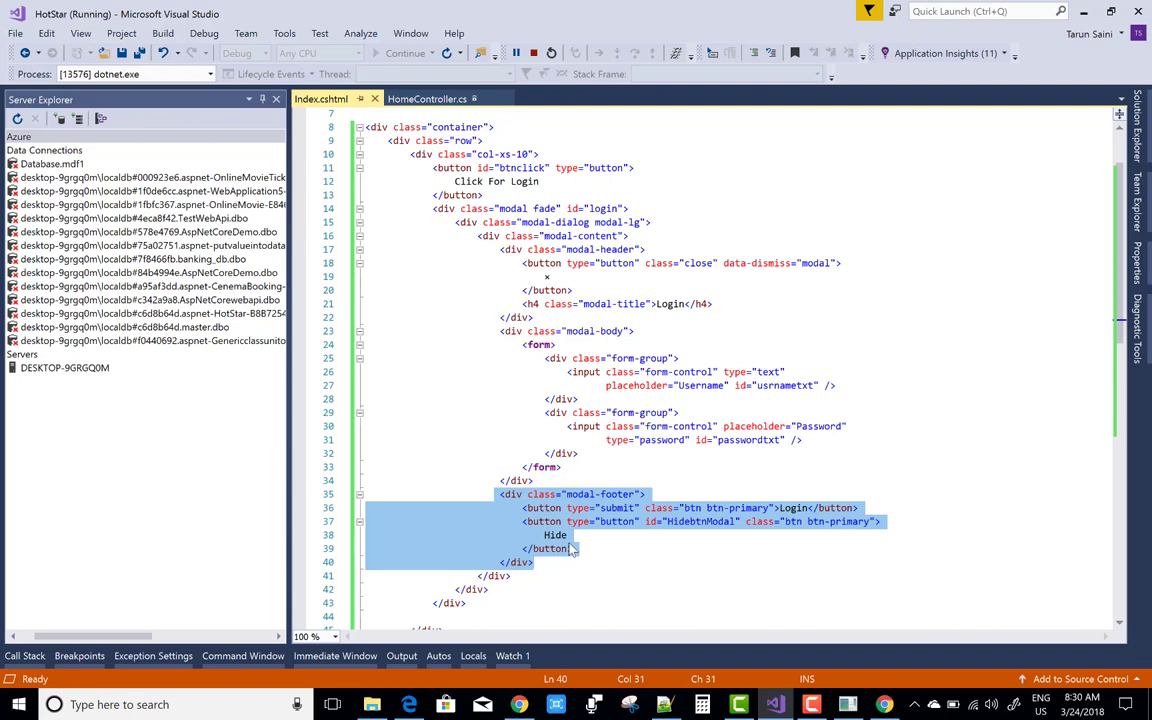
{"action": "scroll", "scroll_direction": "down", "scroll_amount": 3}
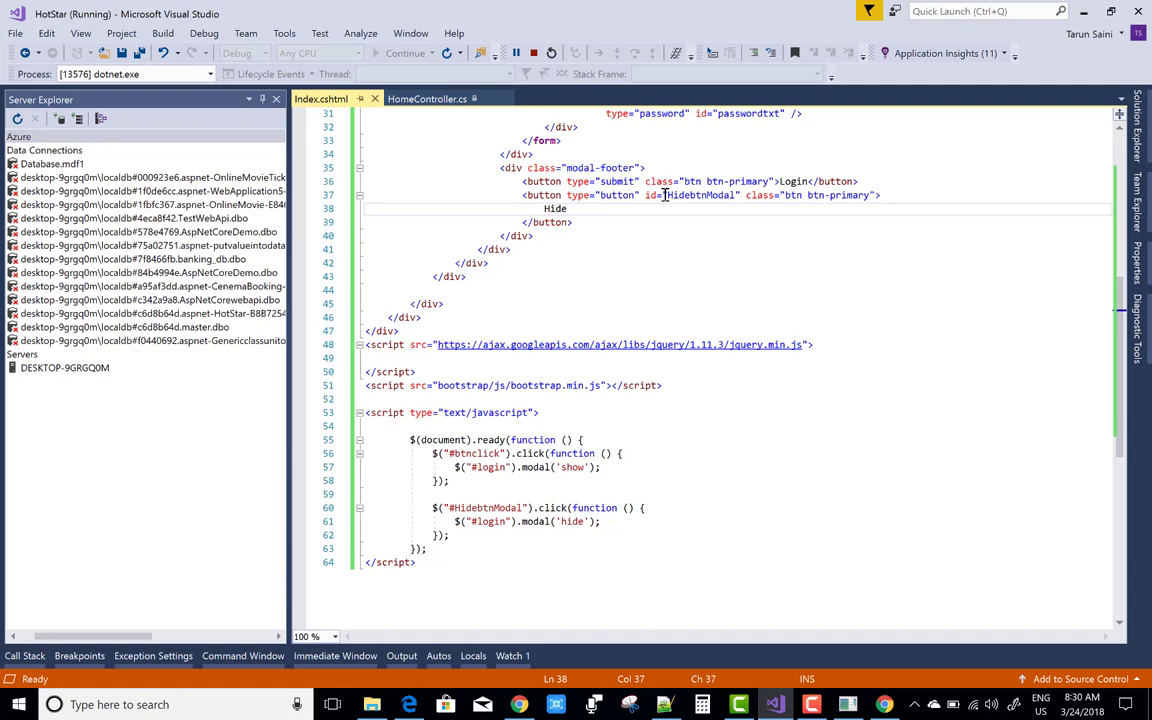
{"action": "double_click", "coordinate": [700, 195]}
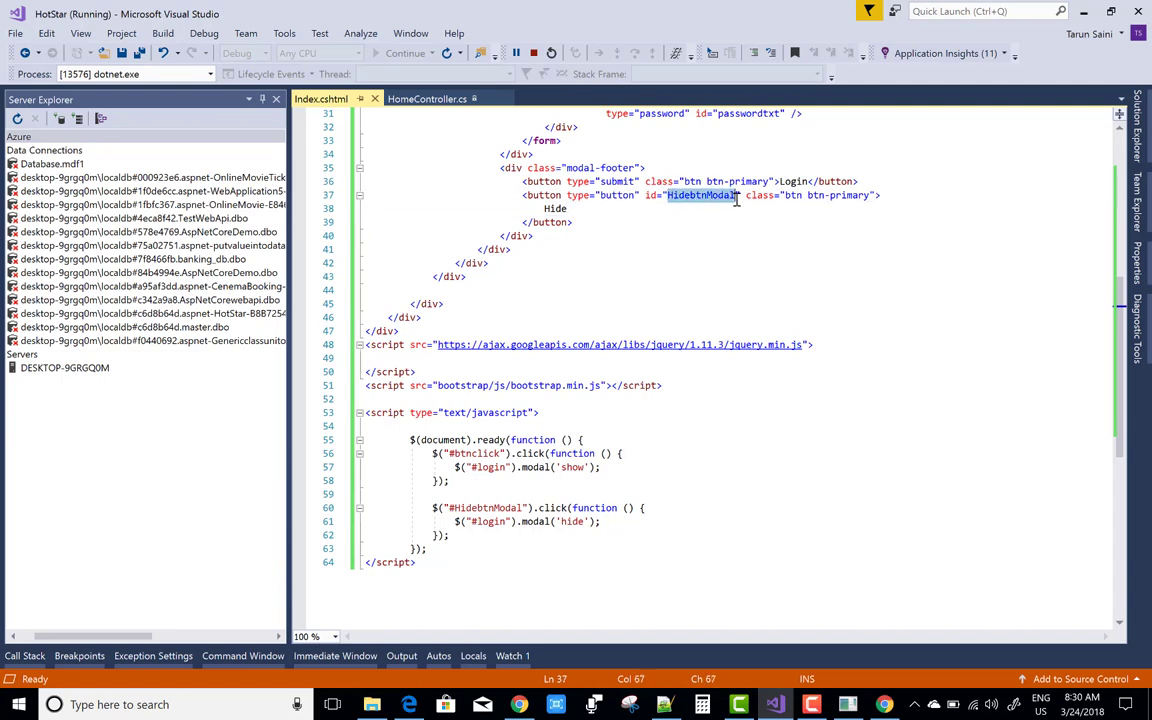